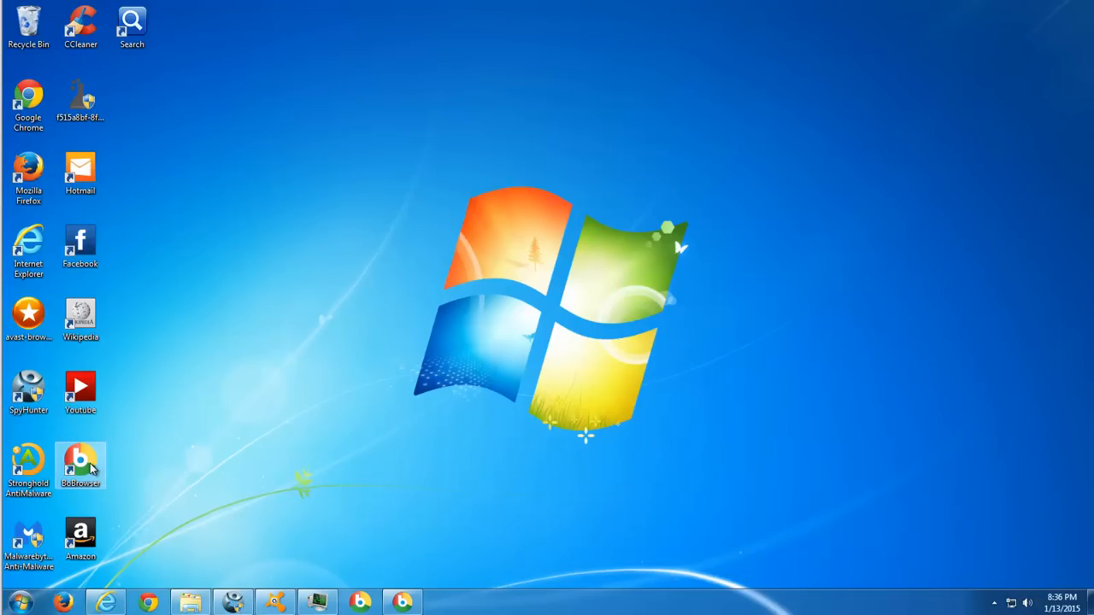
mouse_move(221, 468)
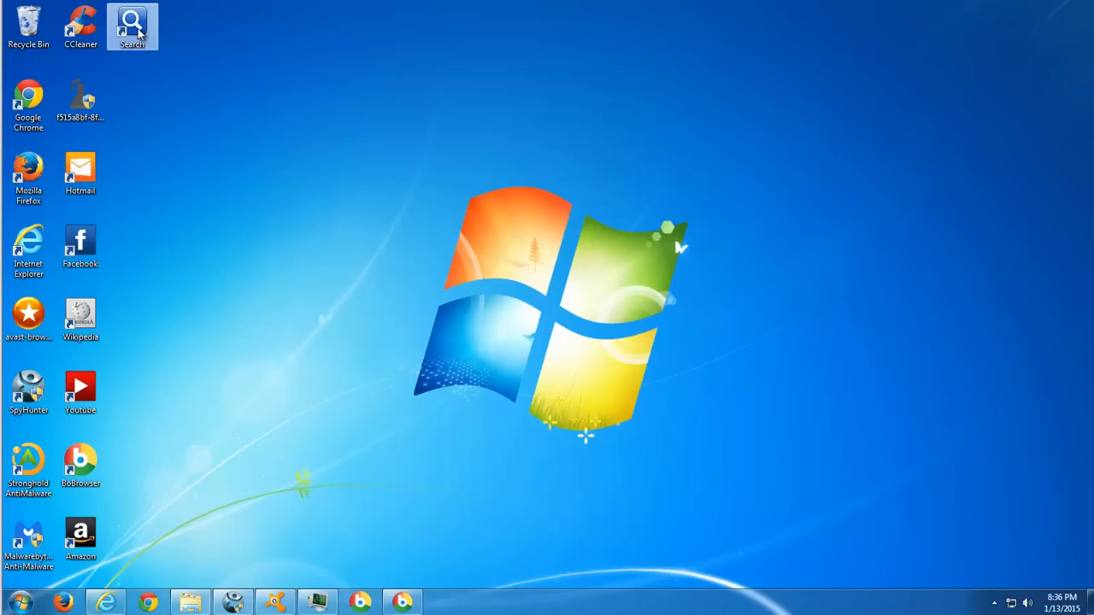
mouse_move(171, 252)
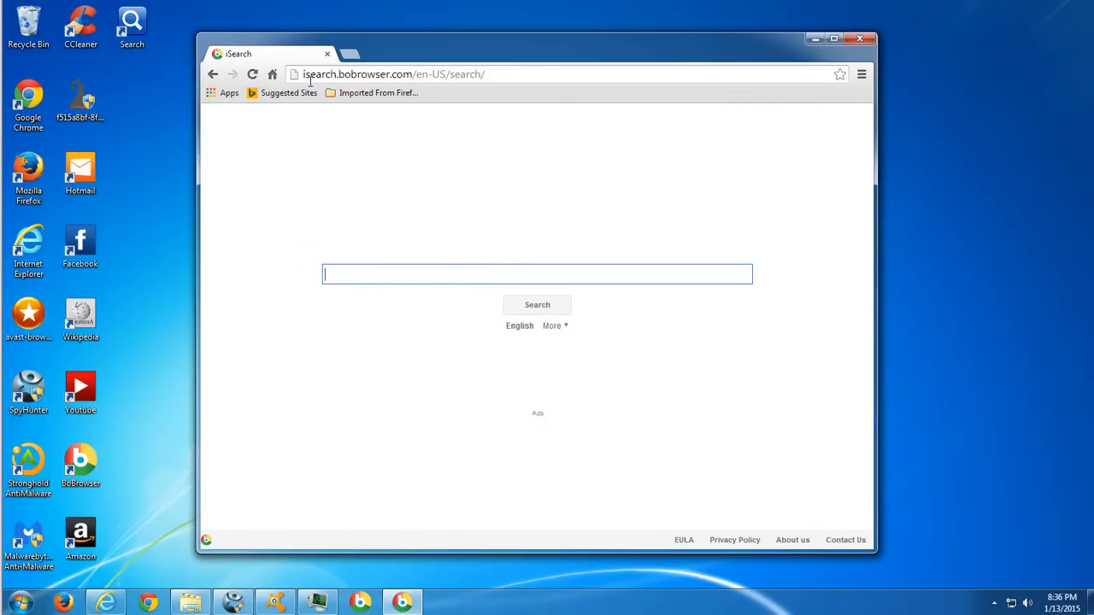
- Search iSearch for '123' in BoBrowser, review the results, and close the browser
left_click(393, 73)
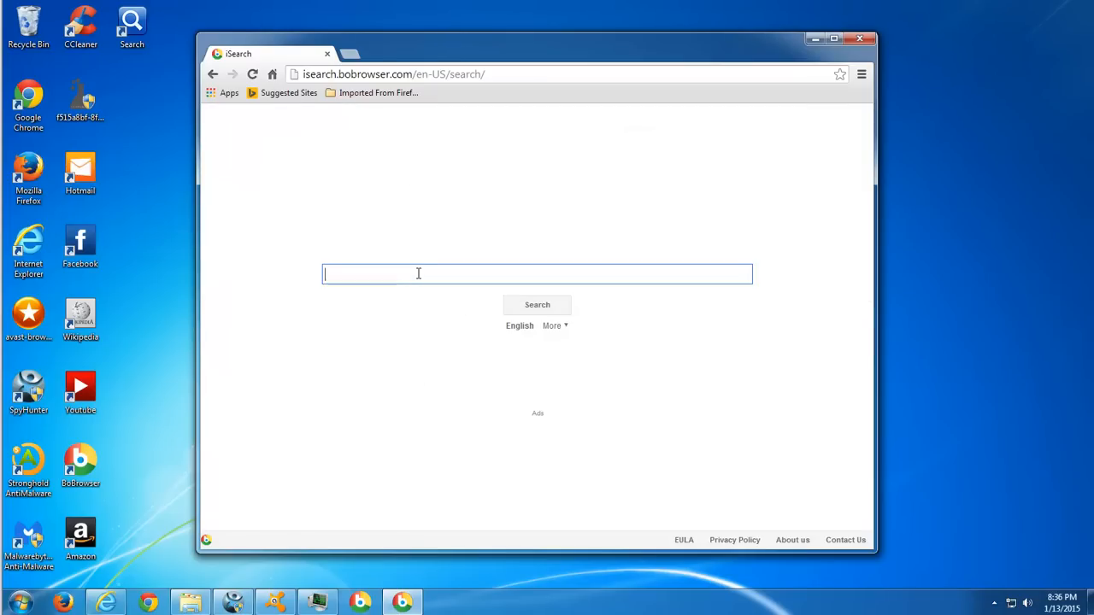
type("123")
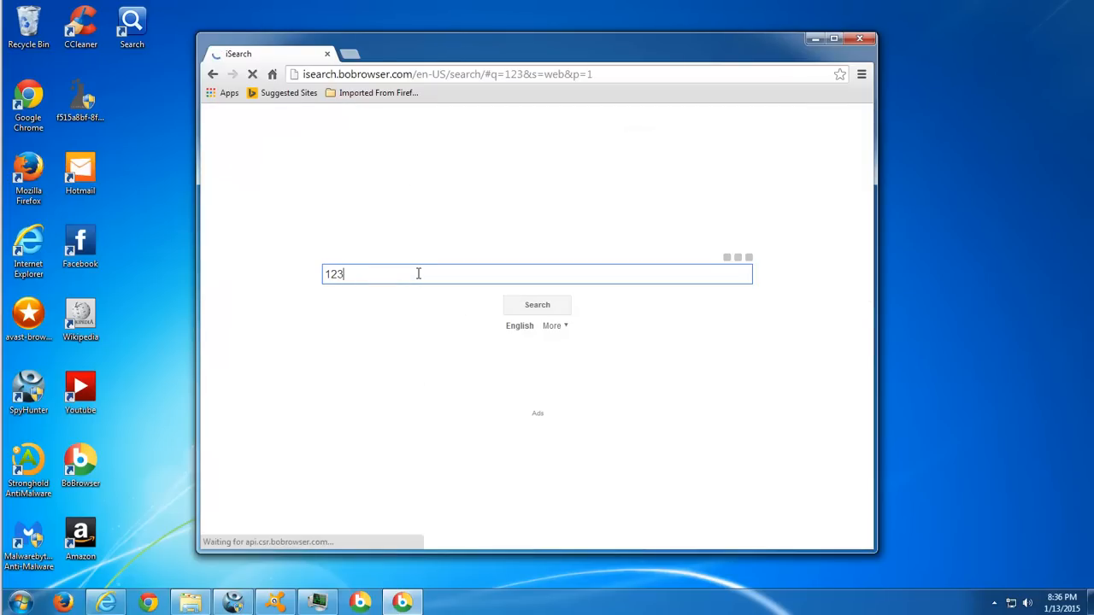
left_click(537, 305)
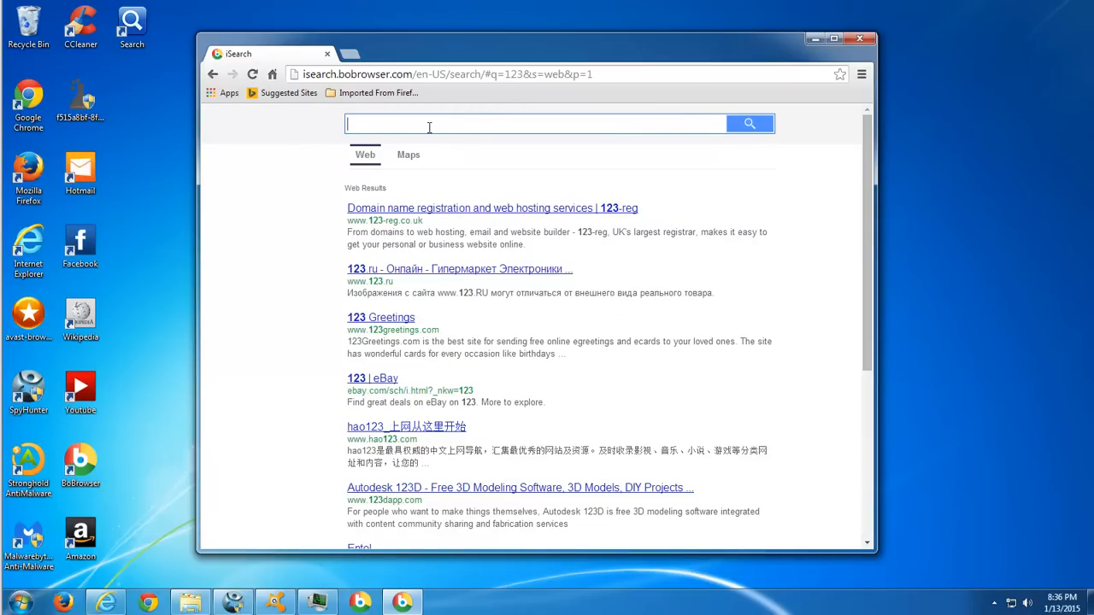
left_click(861, 38)
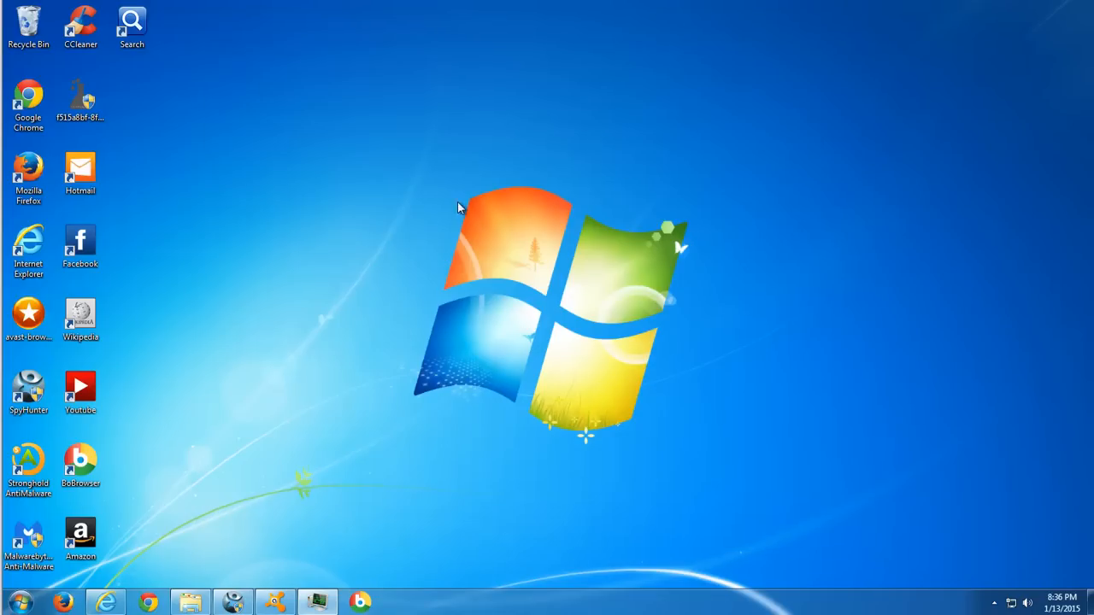
left_click(80, 102)
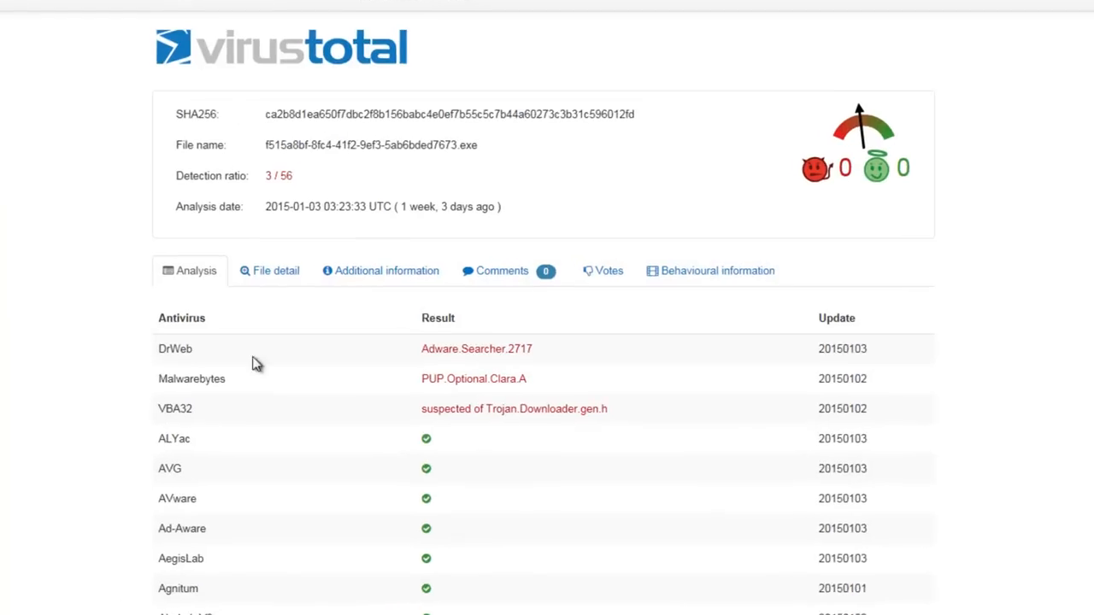
scroll("down", 3)
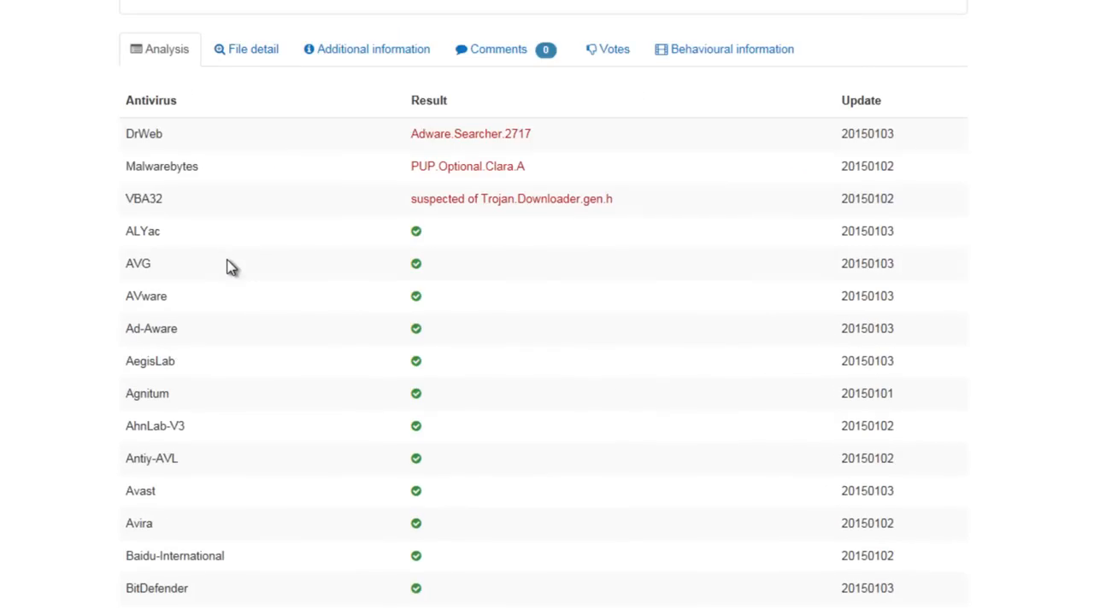
left_click_drag(144, 134, 162, 198)
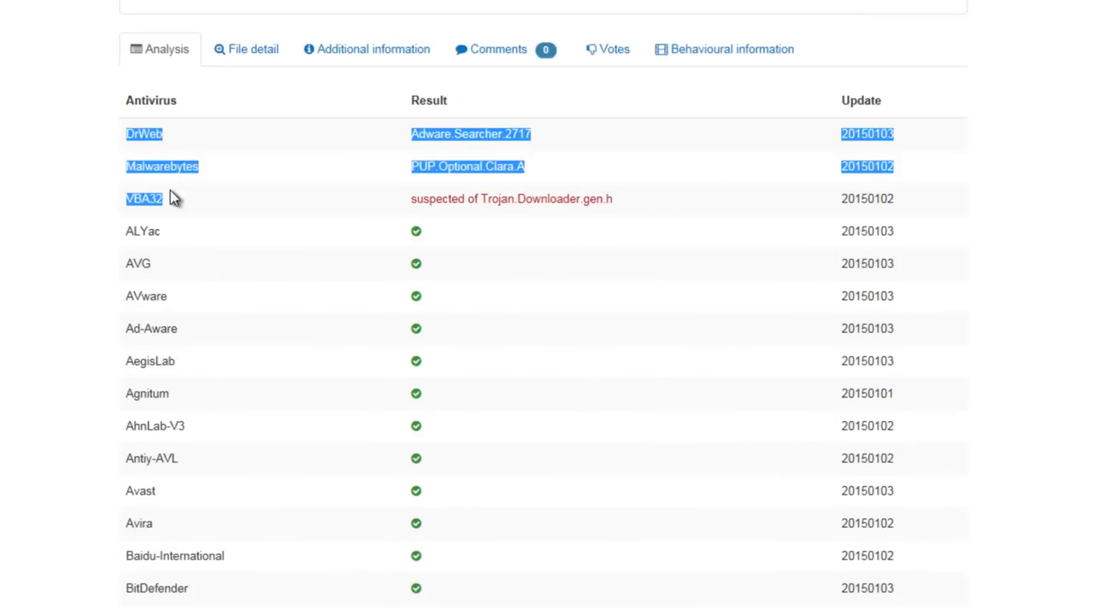
scroll("down", 3)
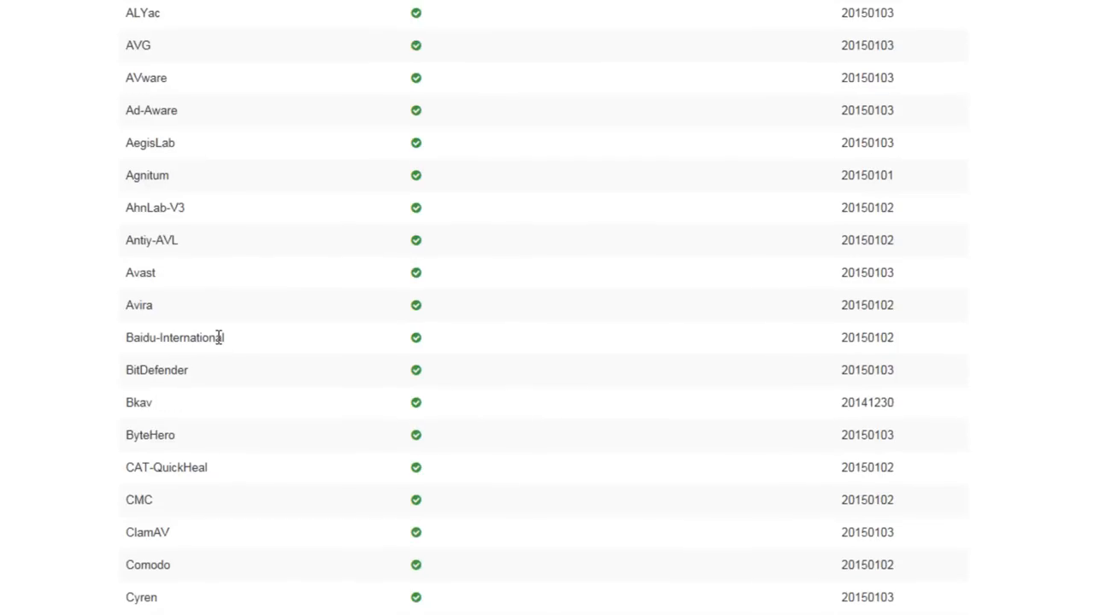
scroll("down", 3)
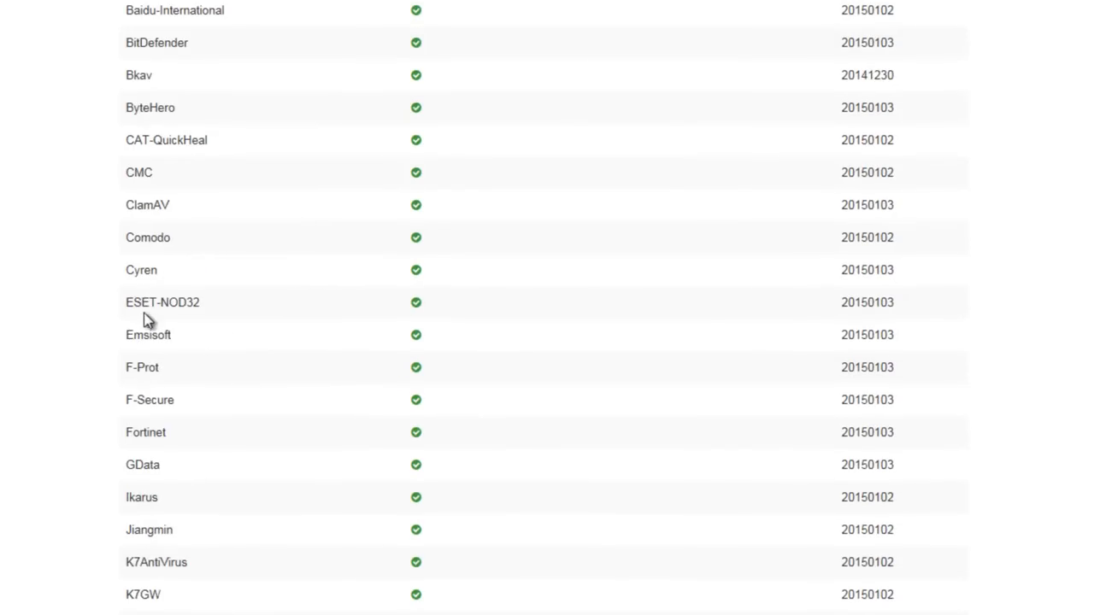
scroll("down", 3)
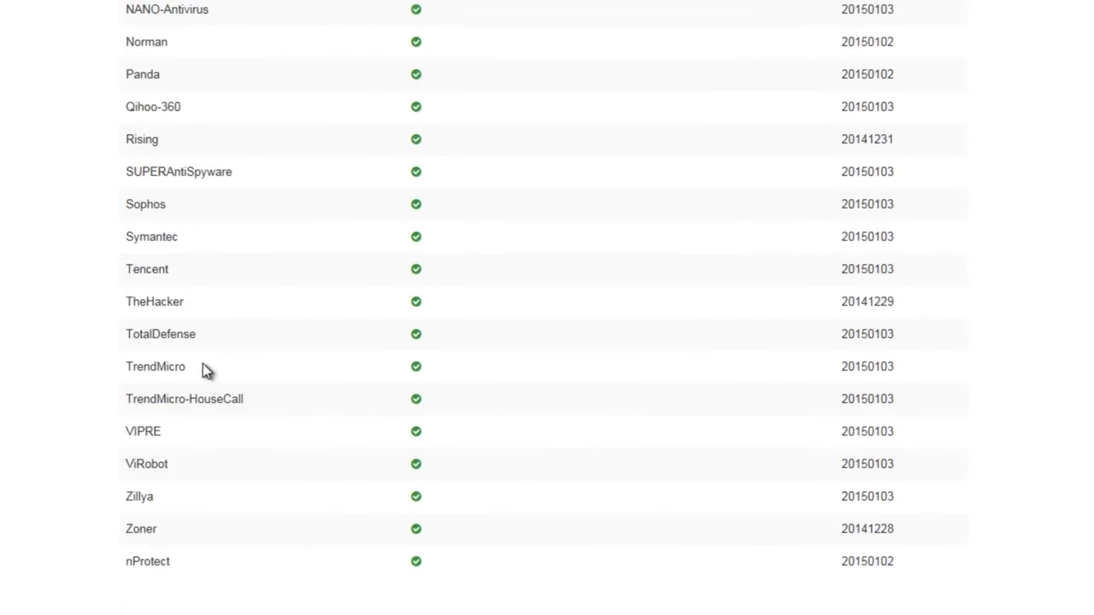
scroll("up", 3)
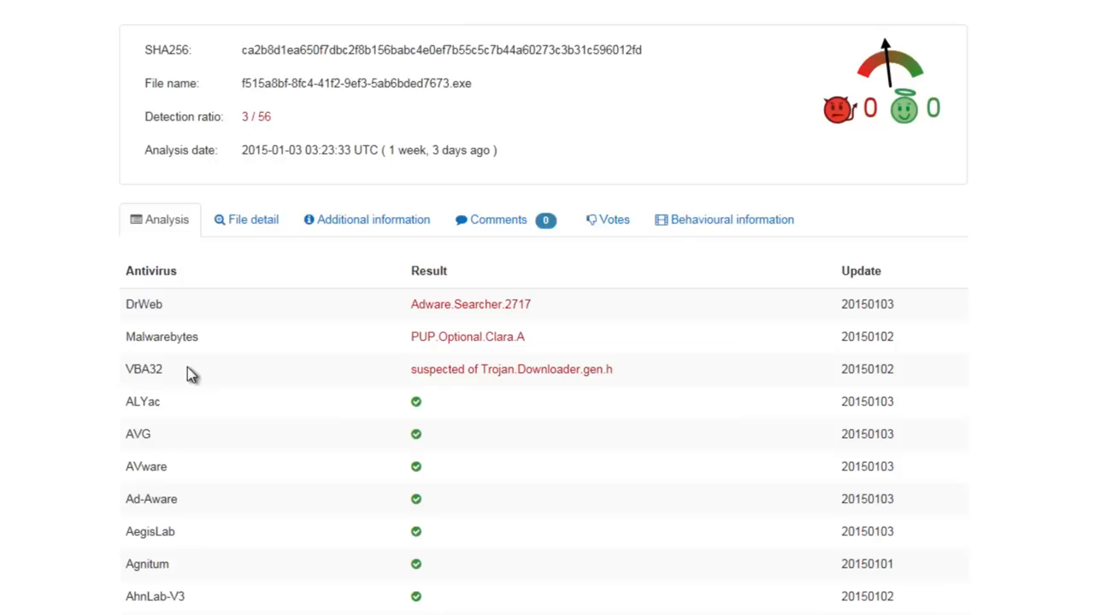
scroll("down", 3)
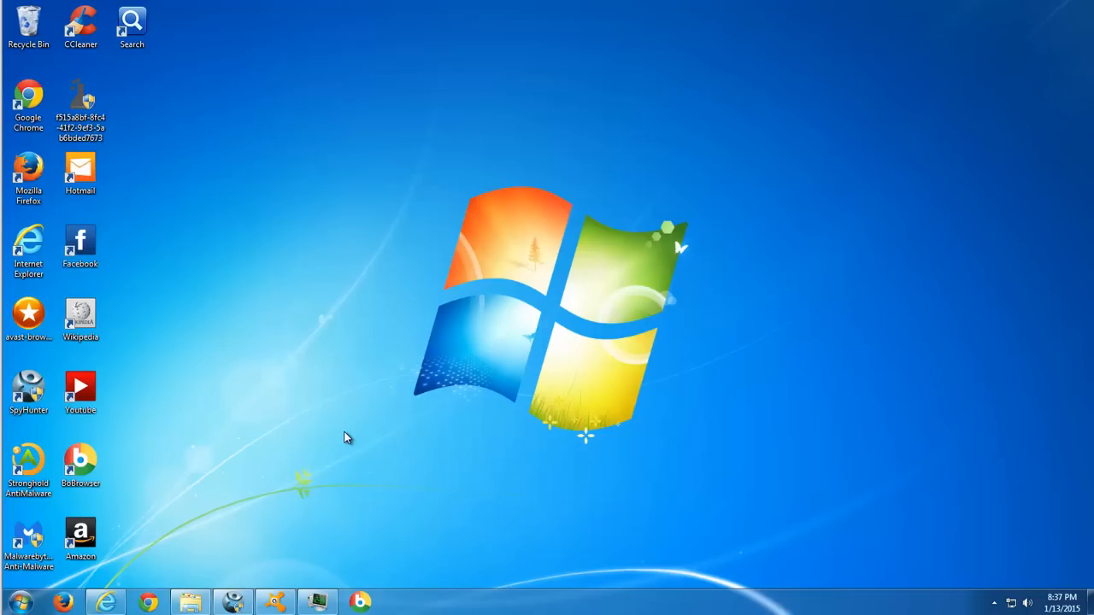
mouse_move(359, 396)
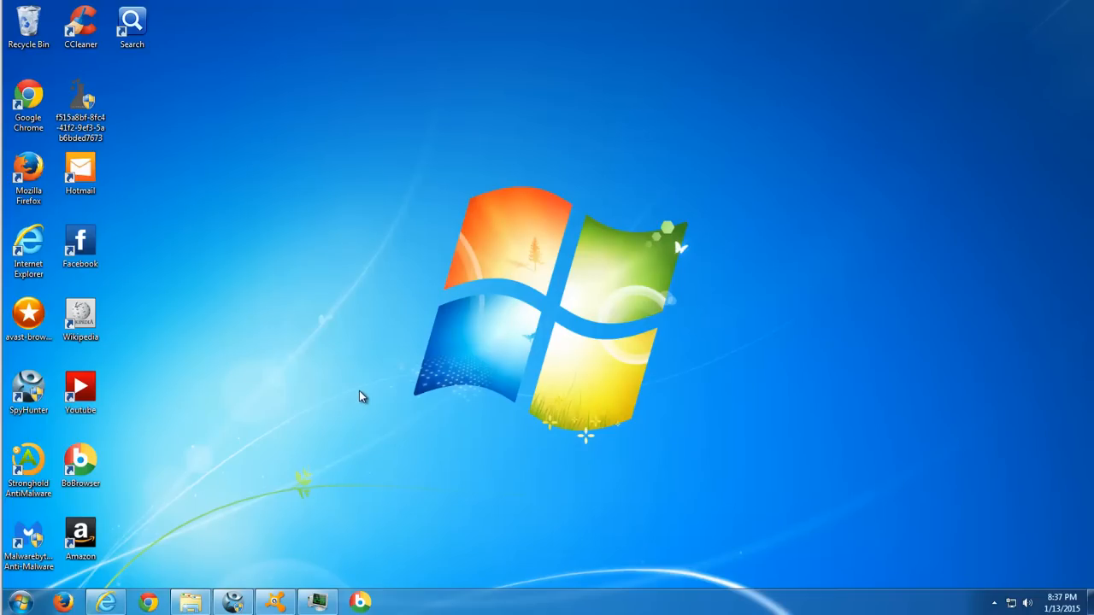
mouse_move(348, 387)
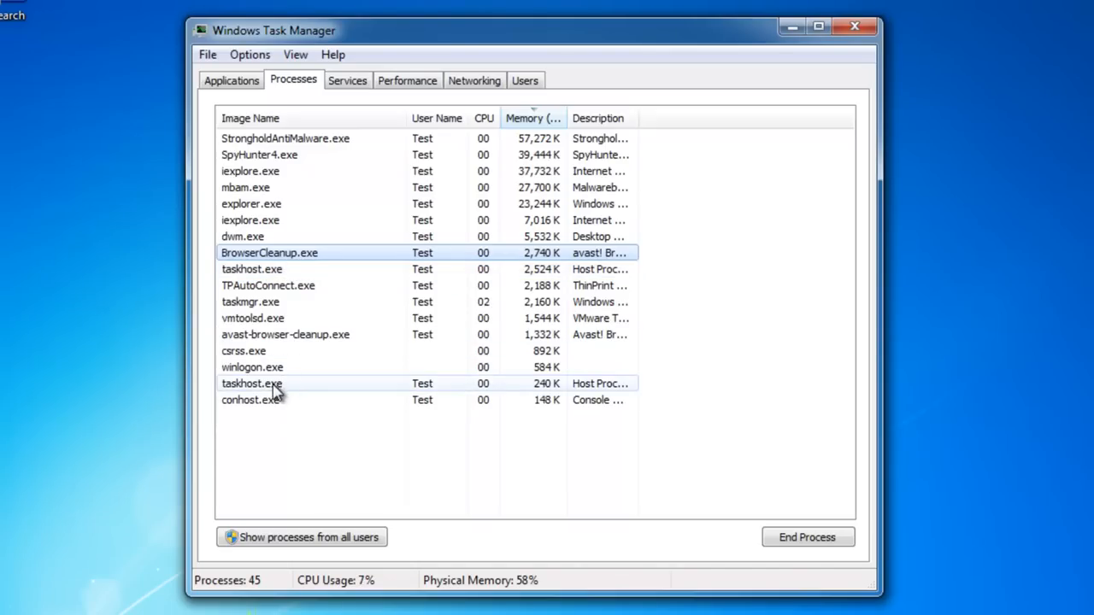
- Show processes from all users and end ClaraUpdater.exe
left_click(302, 537)
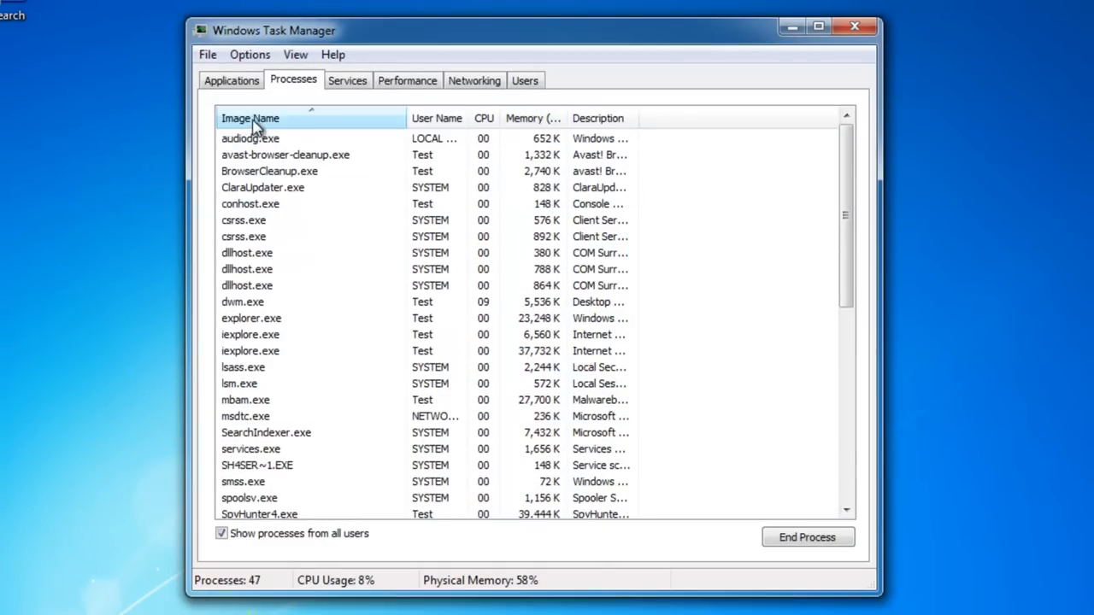
left_click(262, 187)
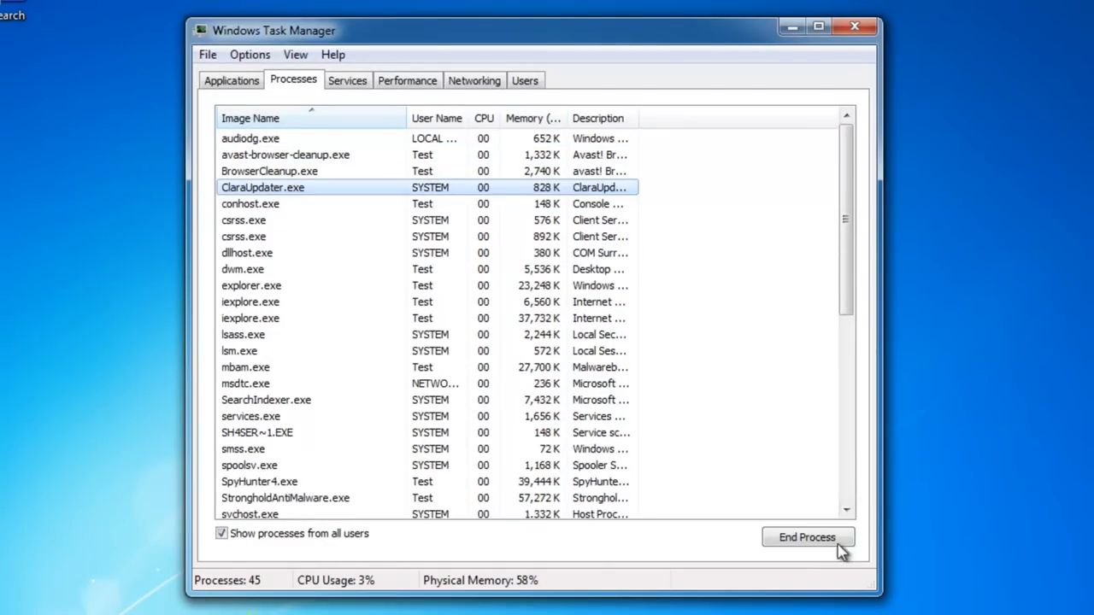
left_click(806, 537)
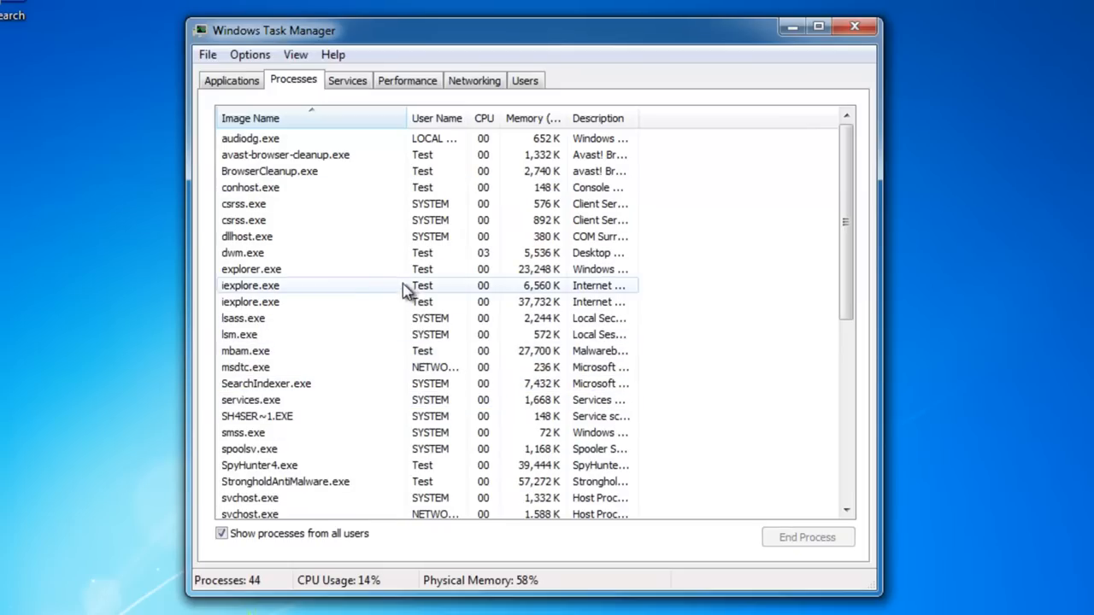
- Open Control Panel from the Start menu
scroll("down", 3)
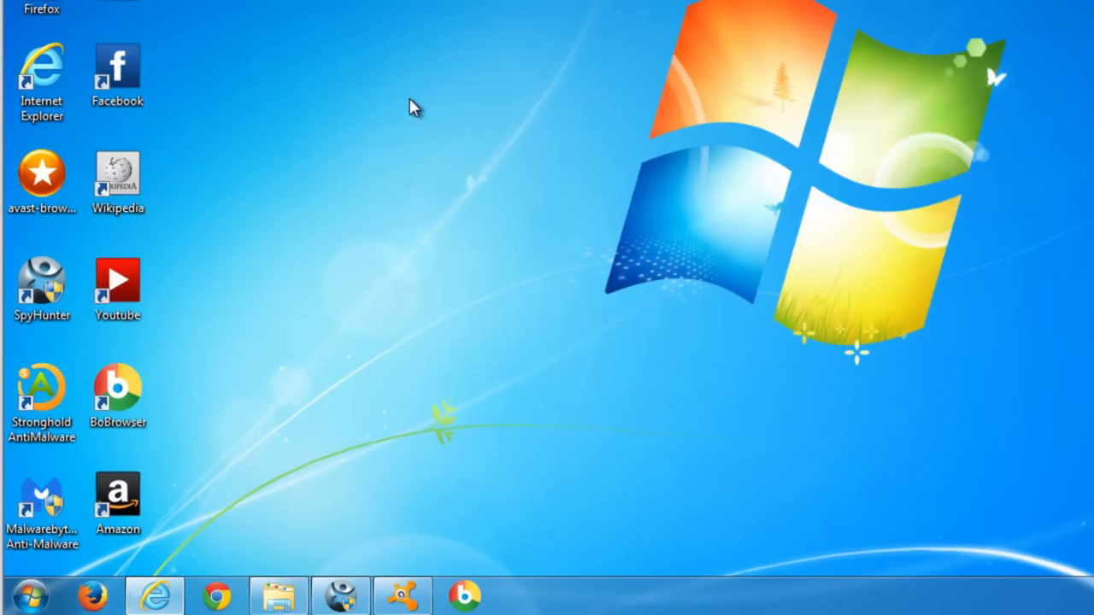
left_click(28, 595)
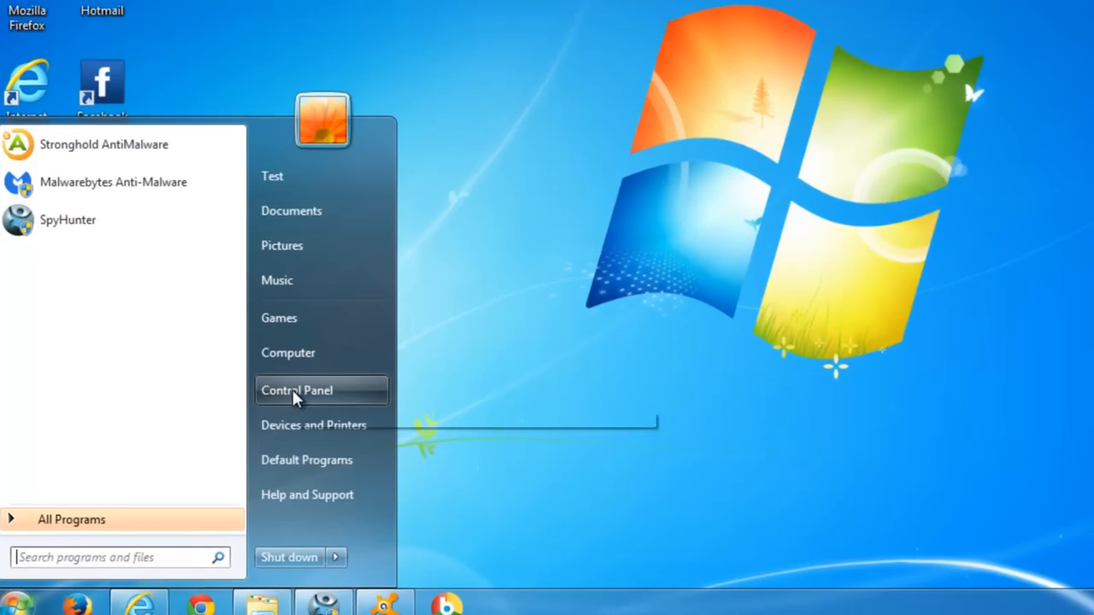
left_click(297, 390)
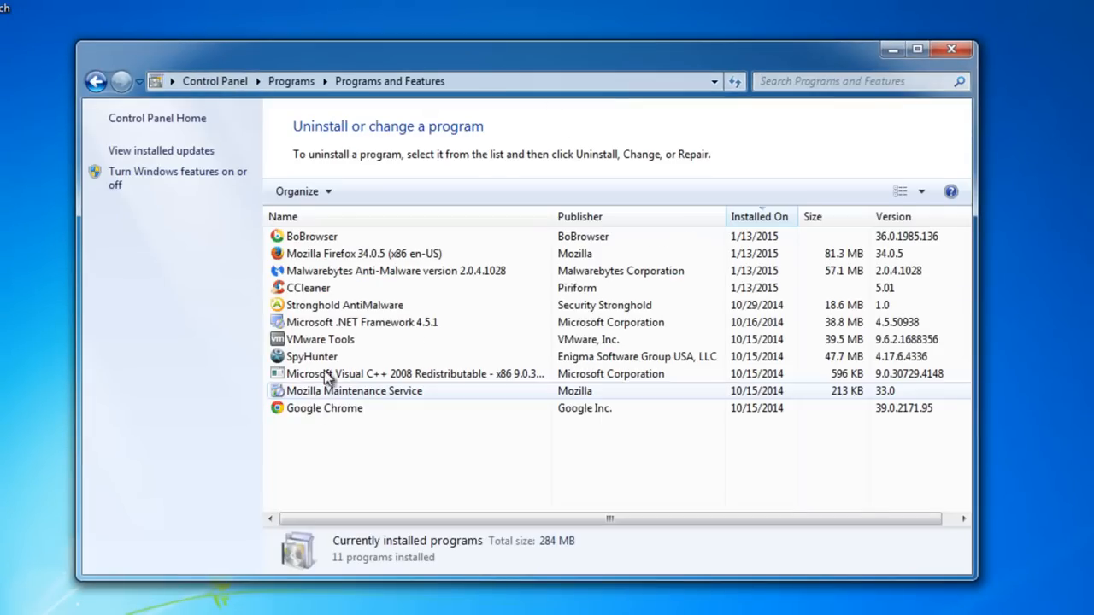
- Sort programs by Installed On, newest first, and start uninstalling BoBrowser
left_click(311, 236)
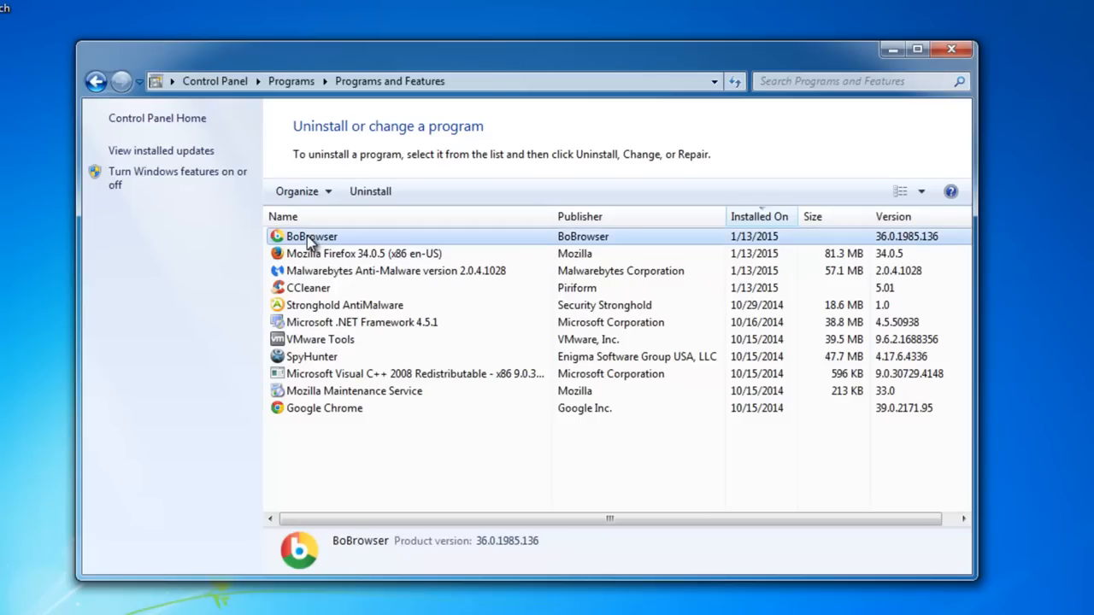
left_click(759, 217)
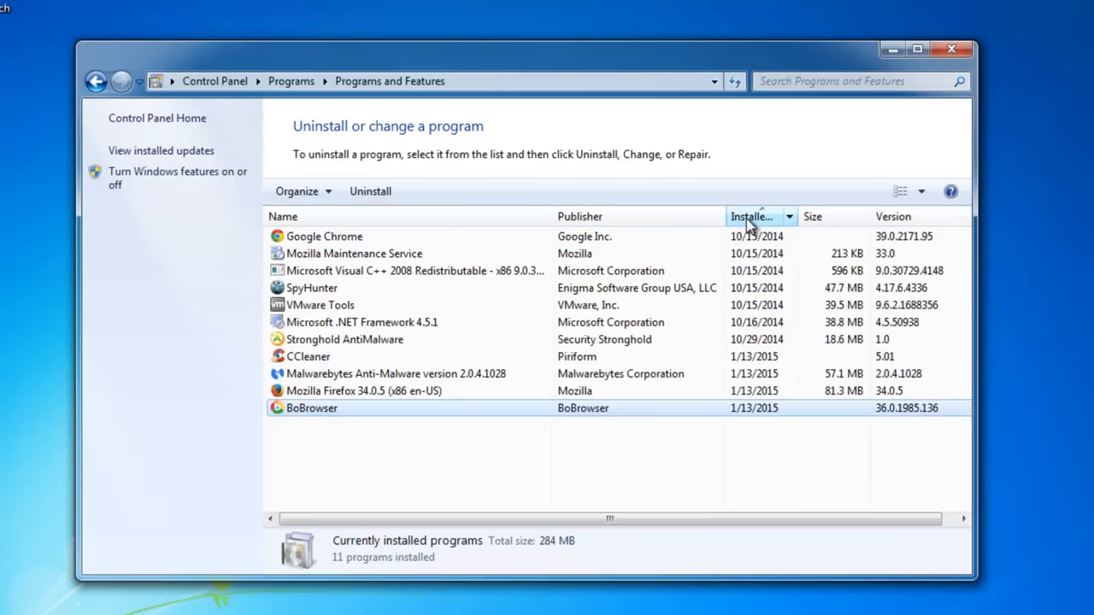
left_click(752, 216)
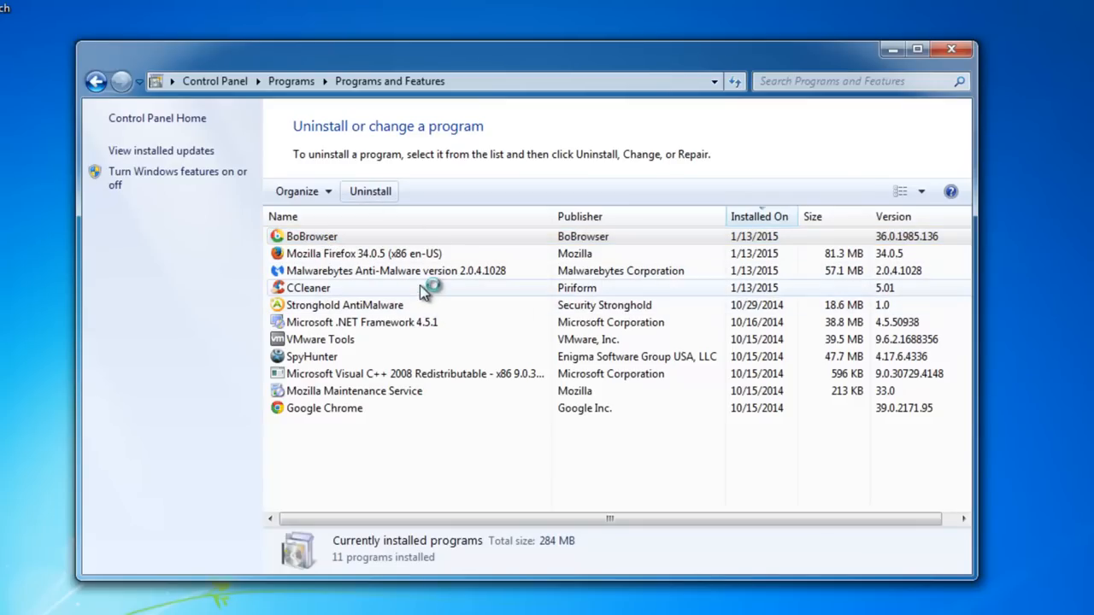
left_click(370, 190)
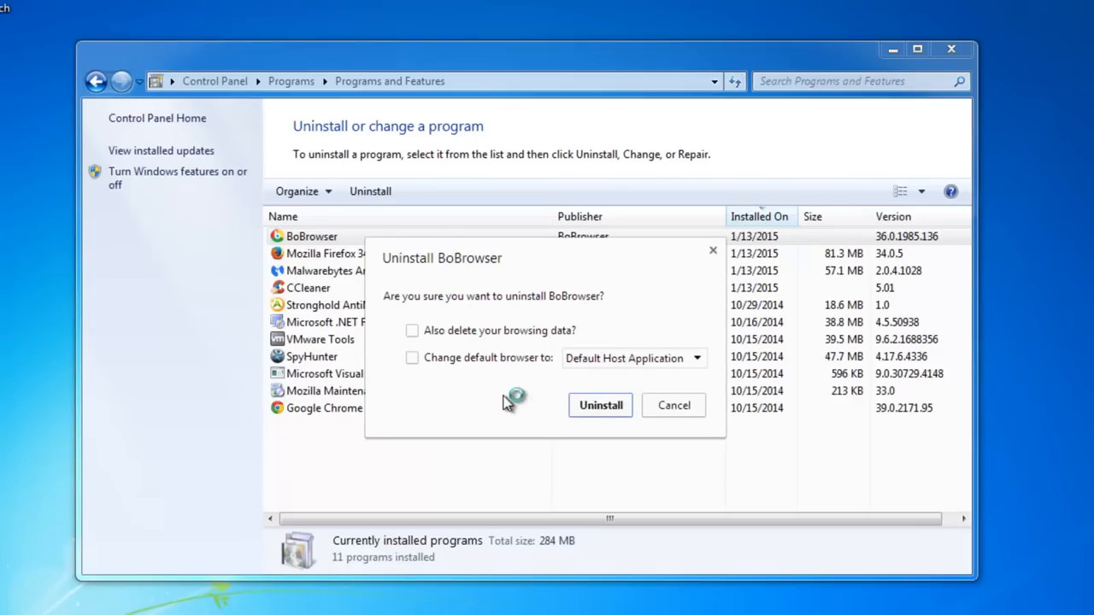
mouse_move(419, 331)
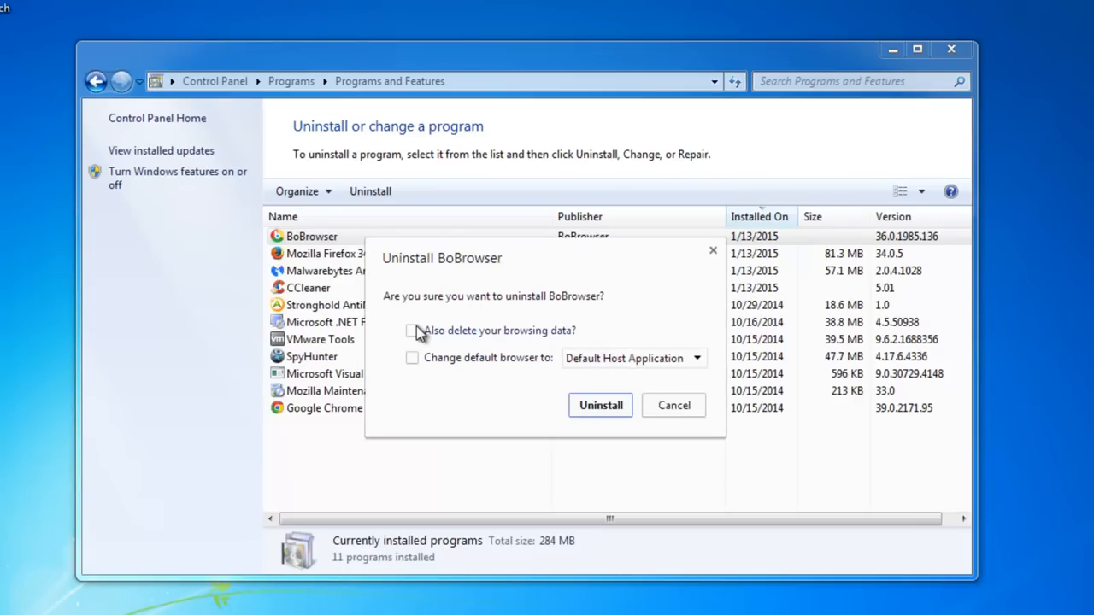
- Uninstall BoBrowser, deleting its browsing data and setting Google Chrome as default browser
left_click(412, 331)
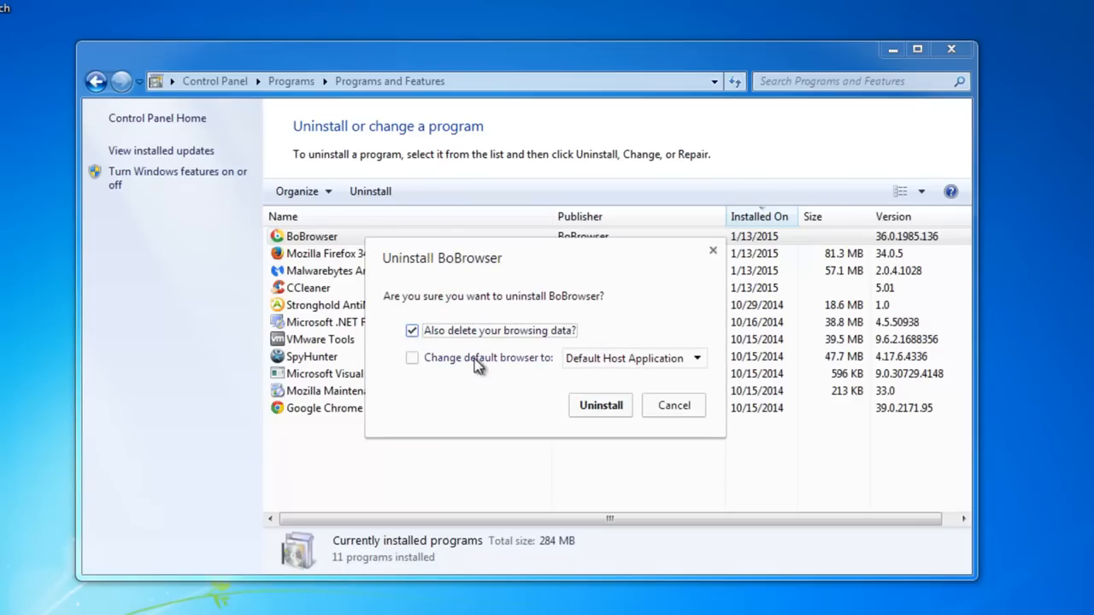
mouse_move(620, 398)
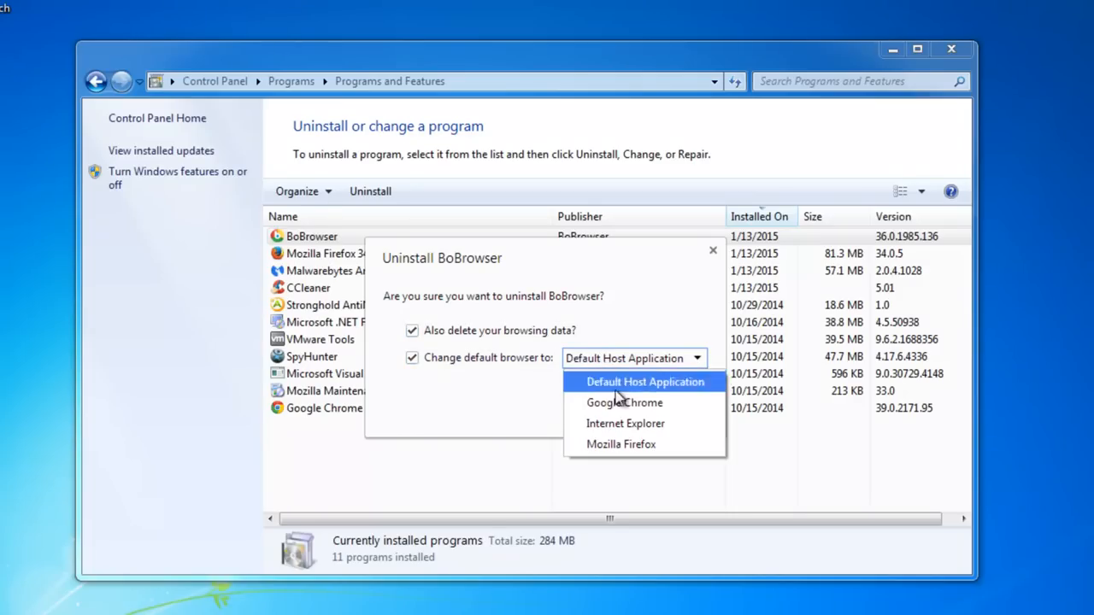
left_click(624, 403)
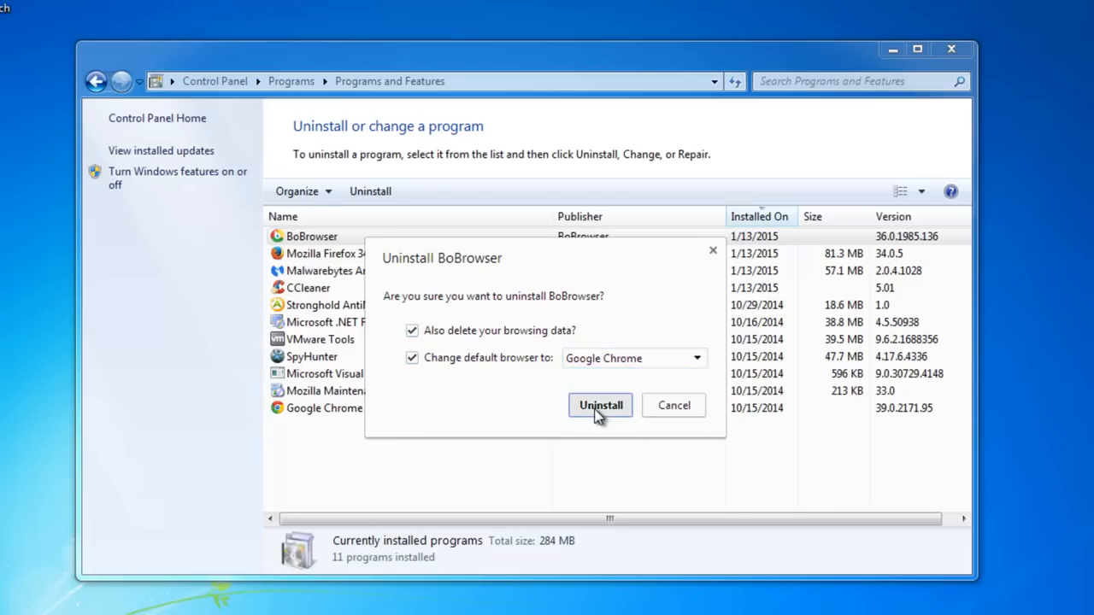
left_click(600, 406)
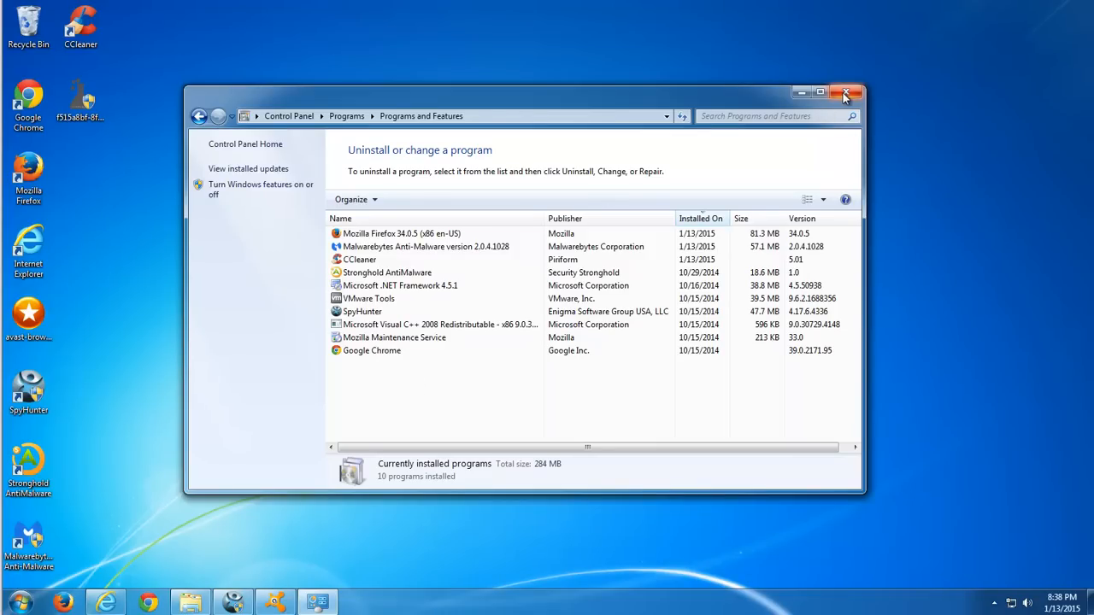
- Close Programs and Features and bring up SpyHunter's scan results
left_click(845, 93)
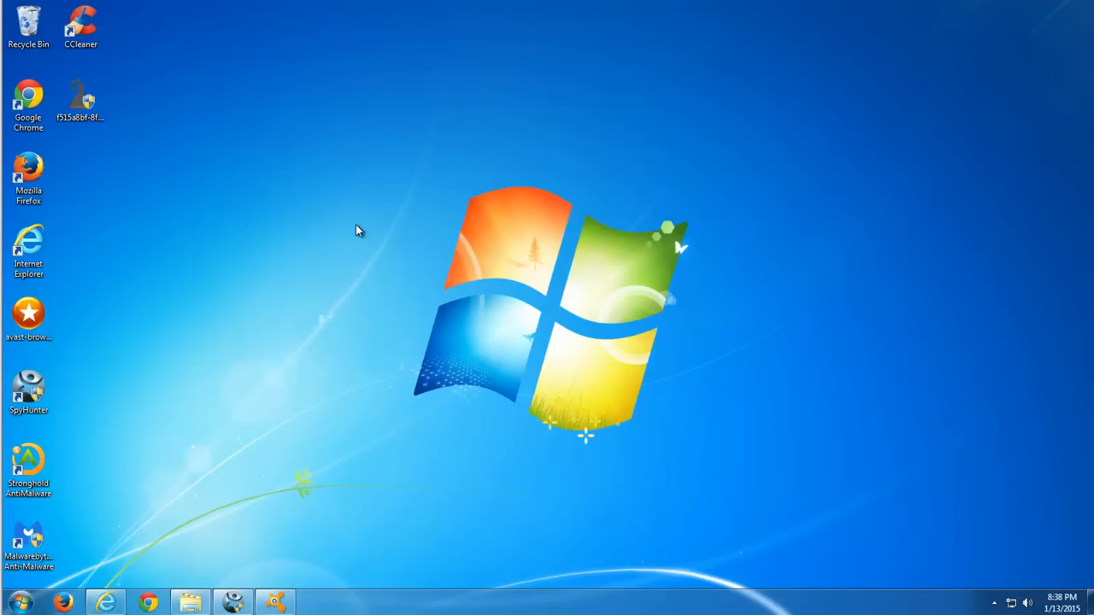
left_click(995, 602)
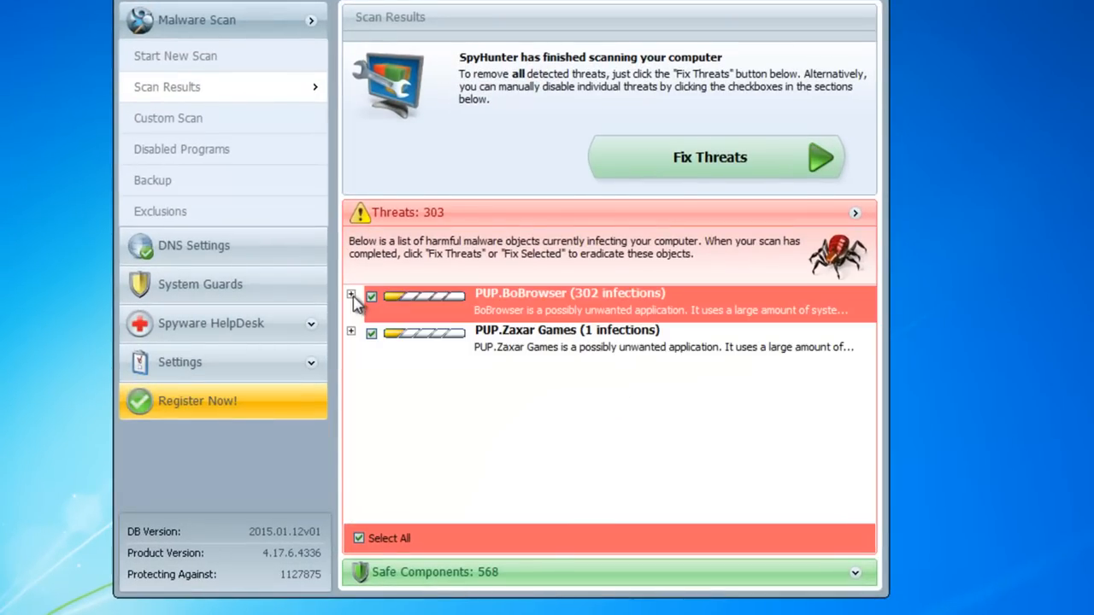
mouse_move(357, 310)
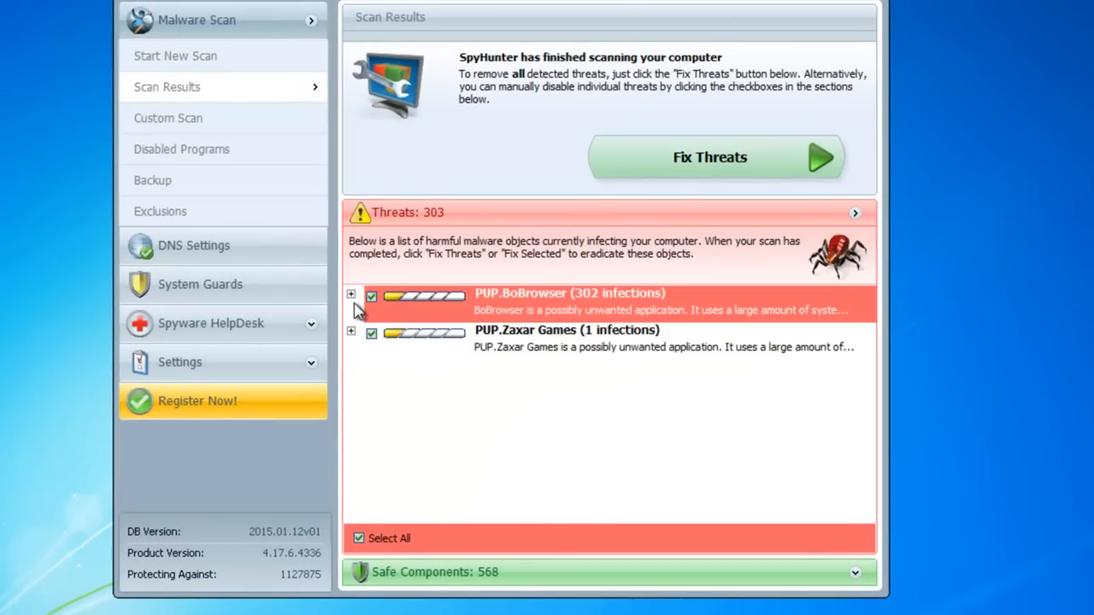
- Expand PUP.BoBrowser's infections and the recovery folder entry's details
left_click(350, 294)
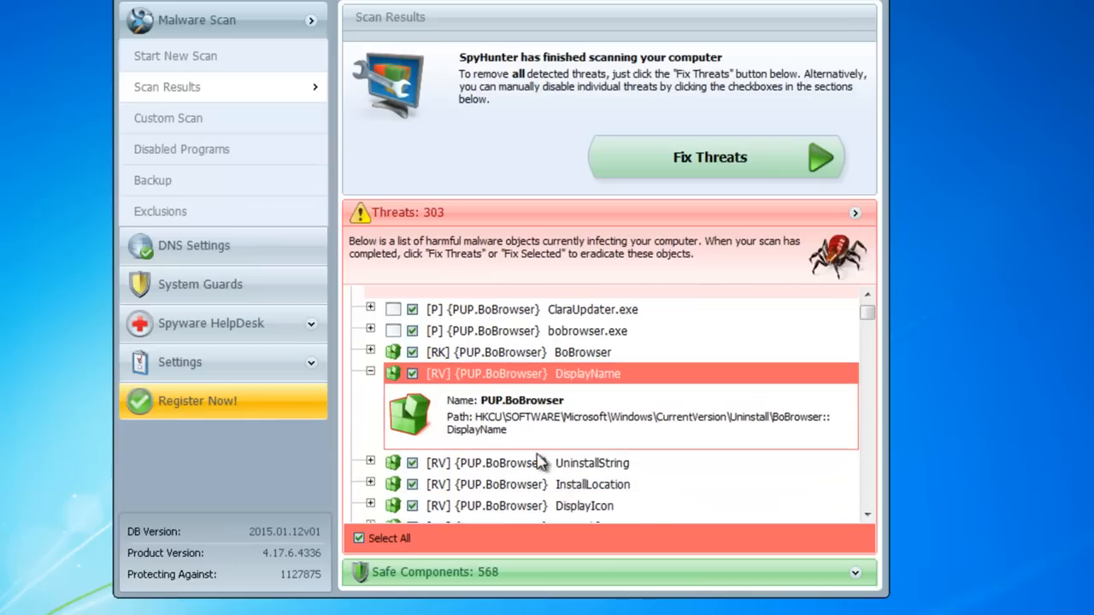
scroll("down", 3)
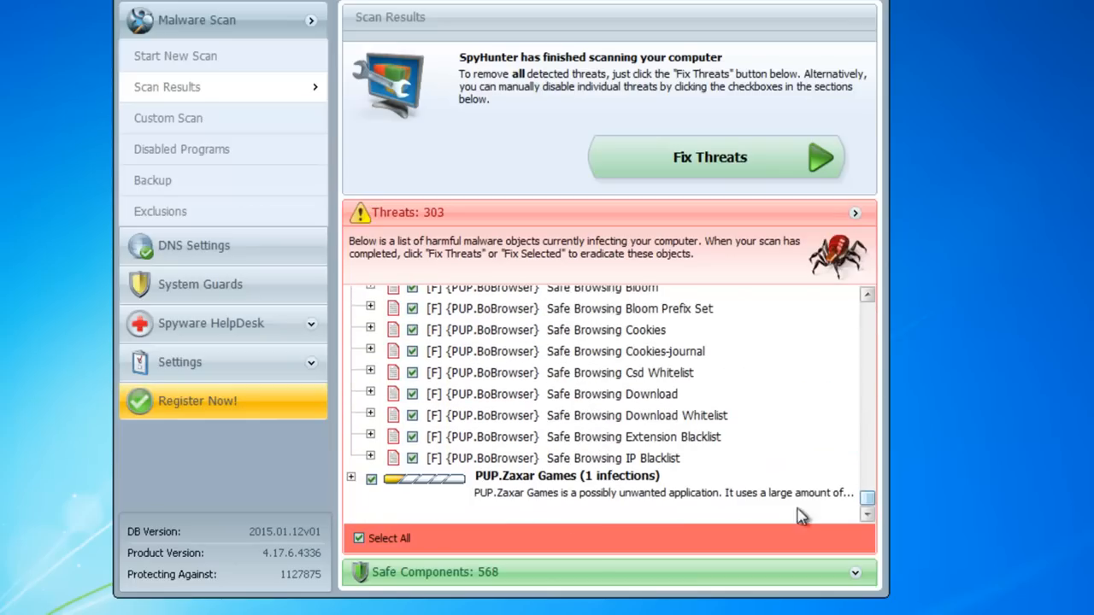
scroll("down", 3)
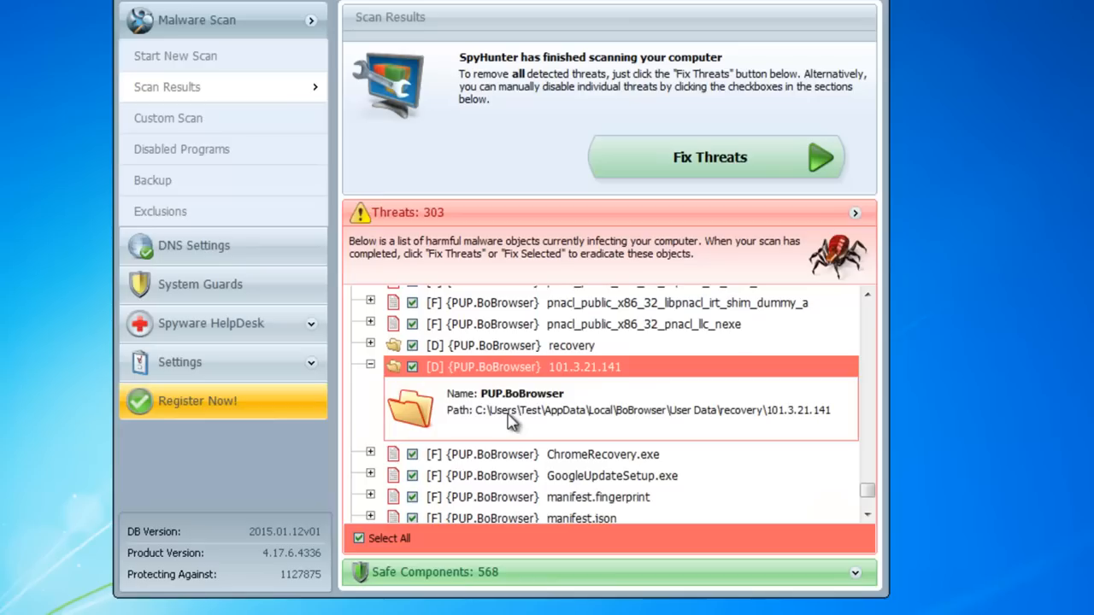
left_click(370, 345)
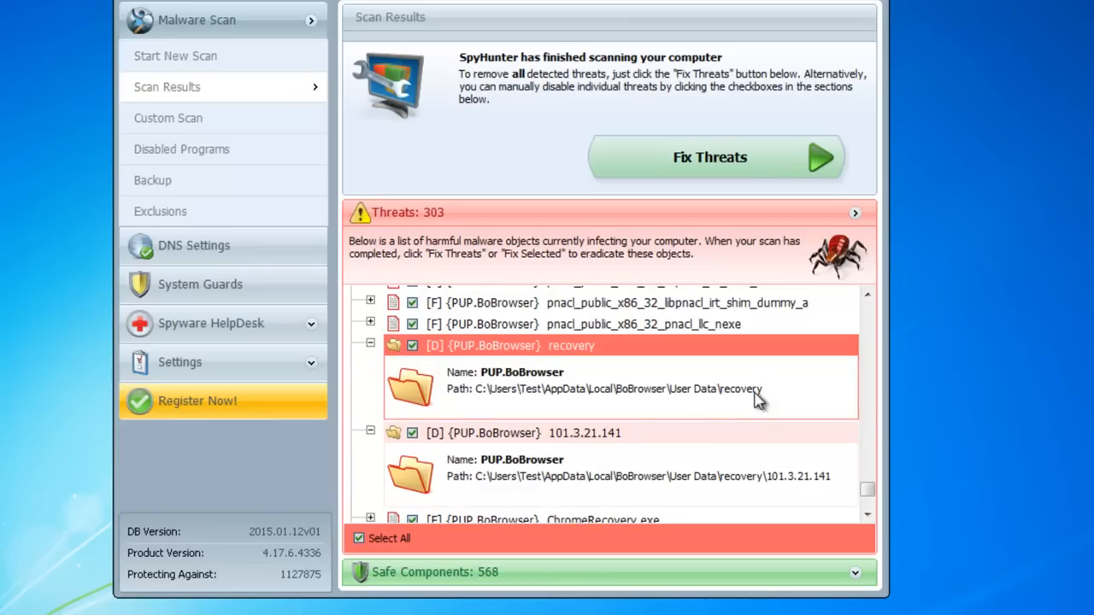
scroll("down", 3)
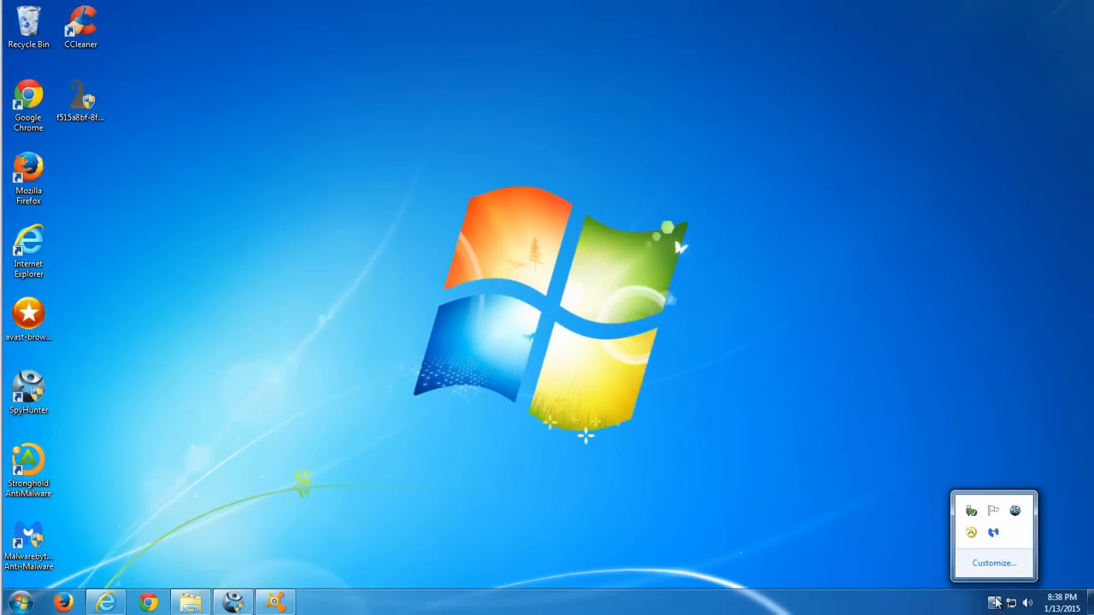
- Quarantine all 204 BoBrowser items in Malwarebytes Anti-Malware, then close it
double_click(29, 538)
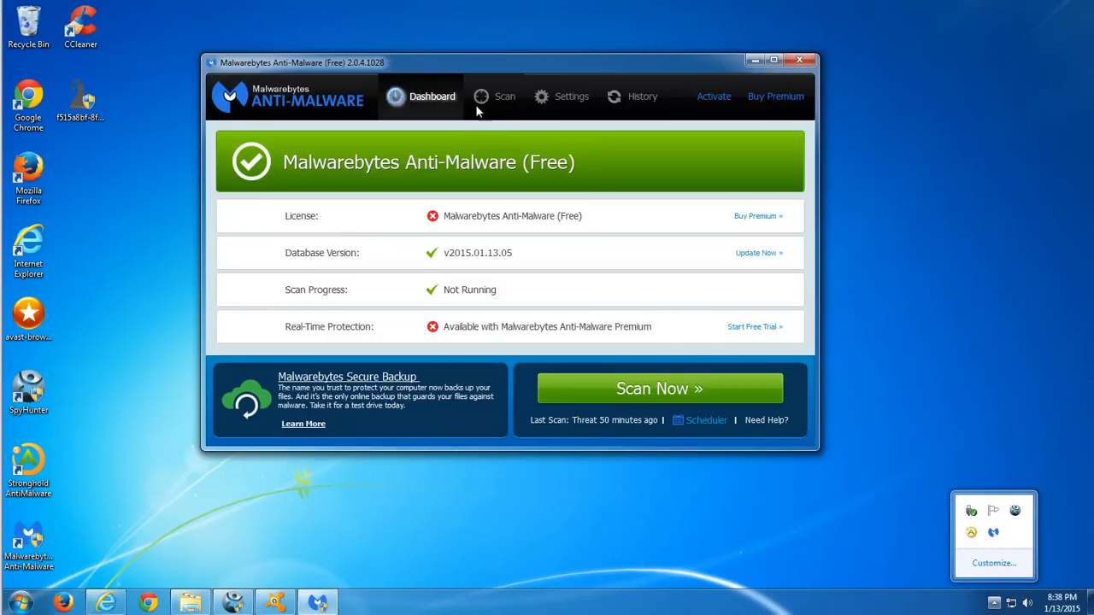
left_click(505, 95)
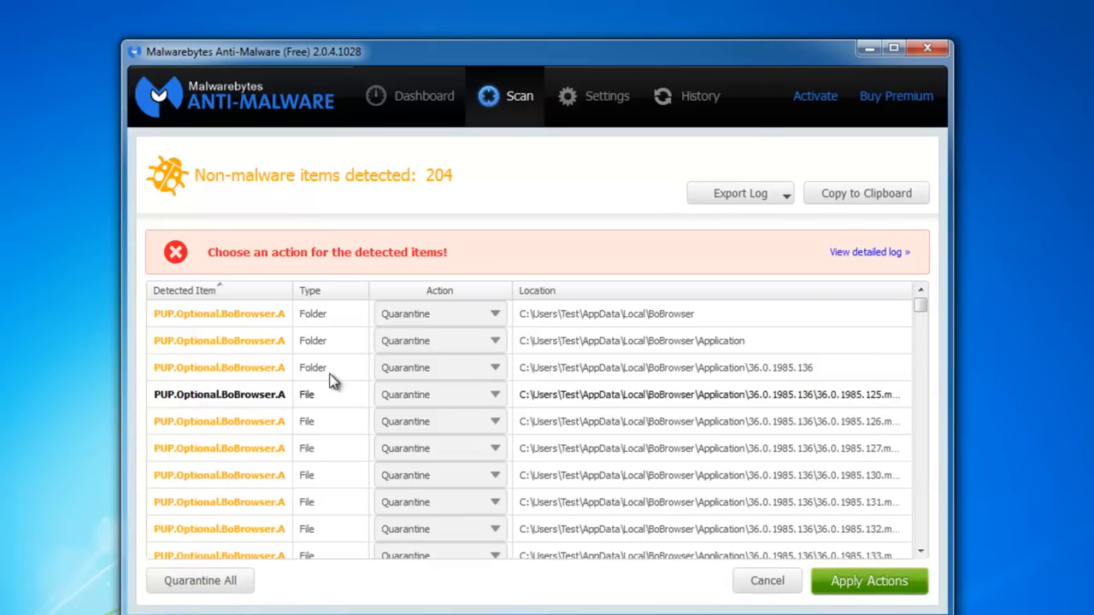
scroll("down", 3)
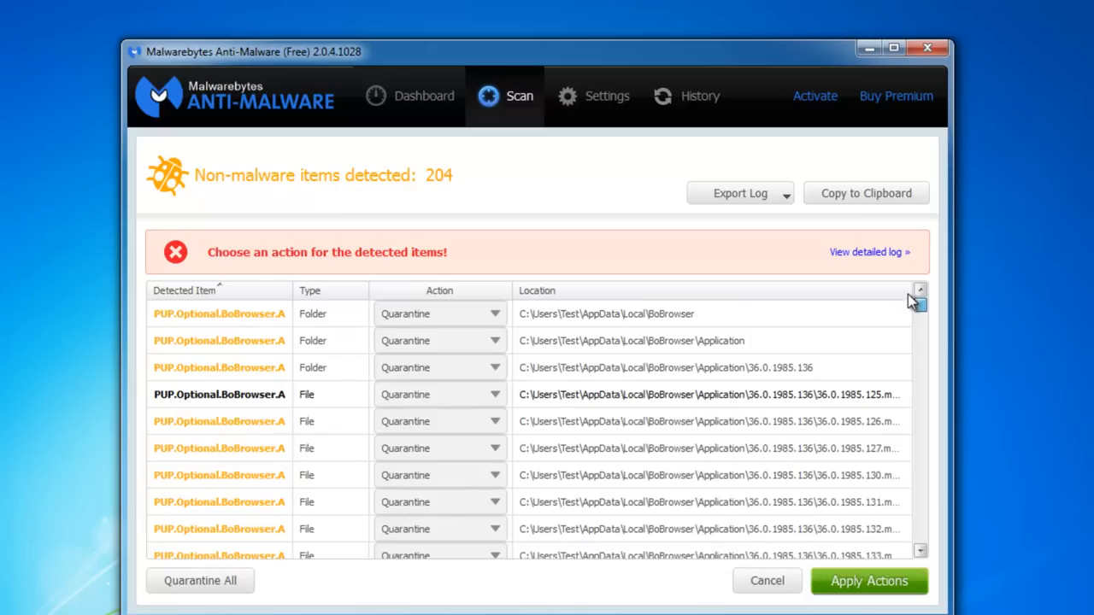
left_click(868, 582)
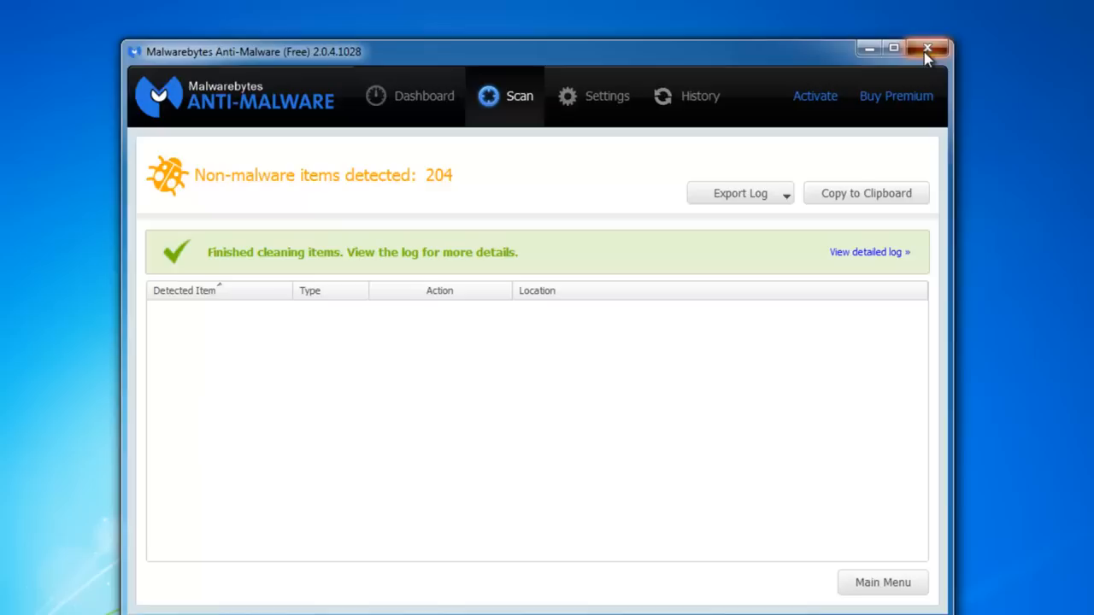
left_click(928, 48)
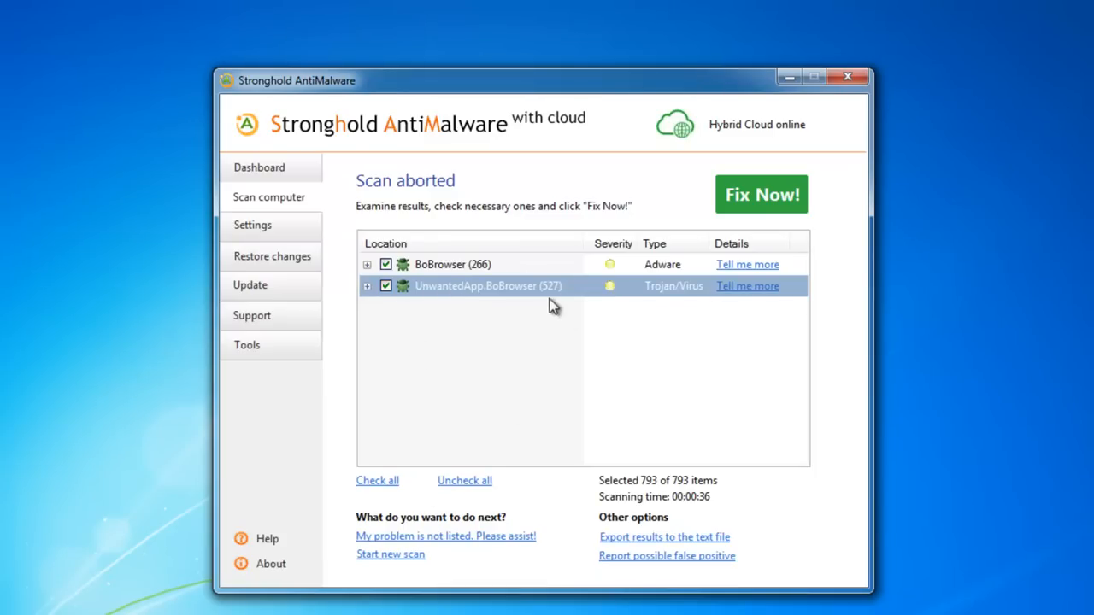
- Expand the UnwantedApp.BoBrowser detections and fix them all
left_click(367, 286)
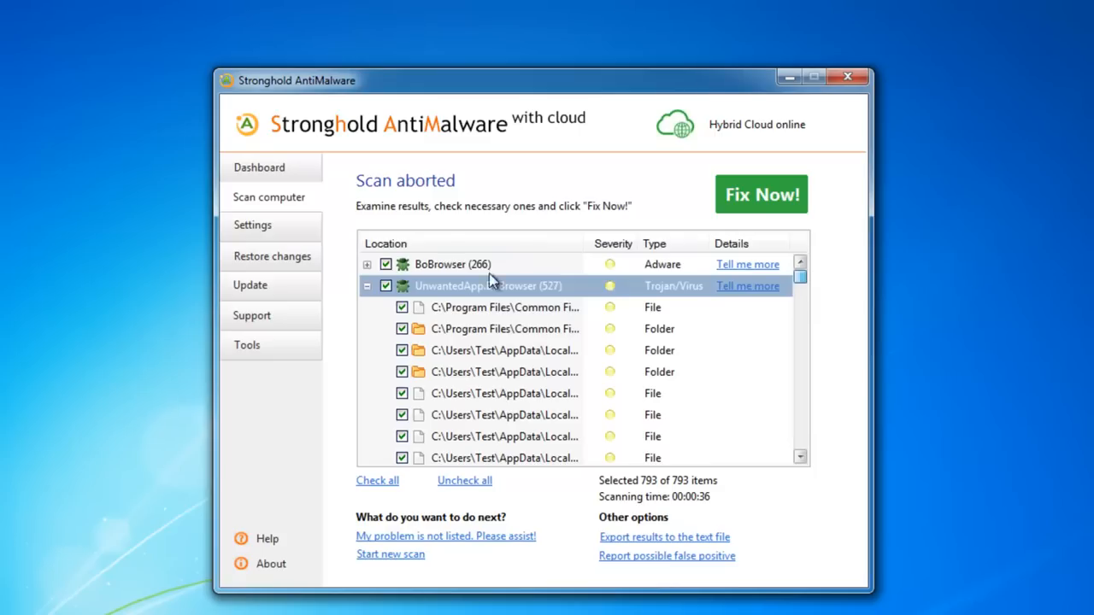
scroll("down", 3)
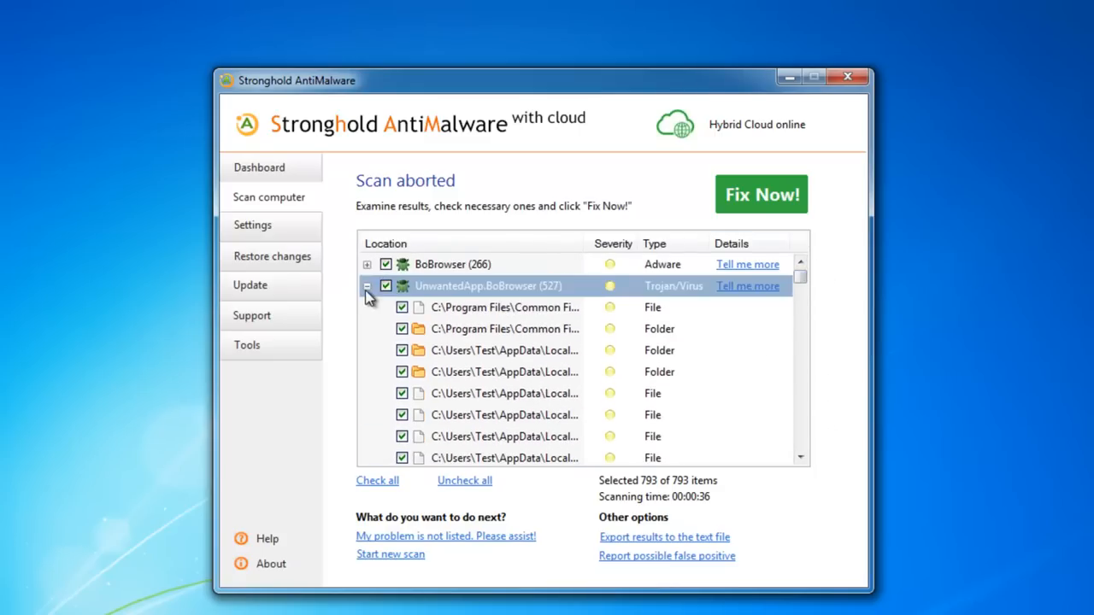
left_click(760, 194)
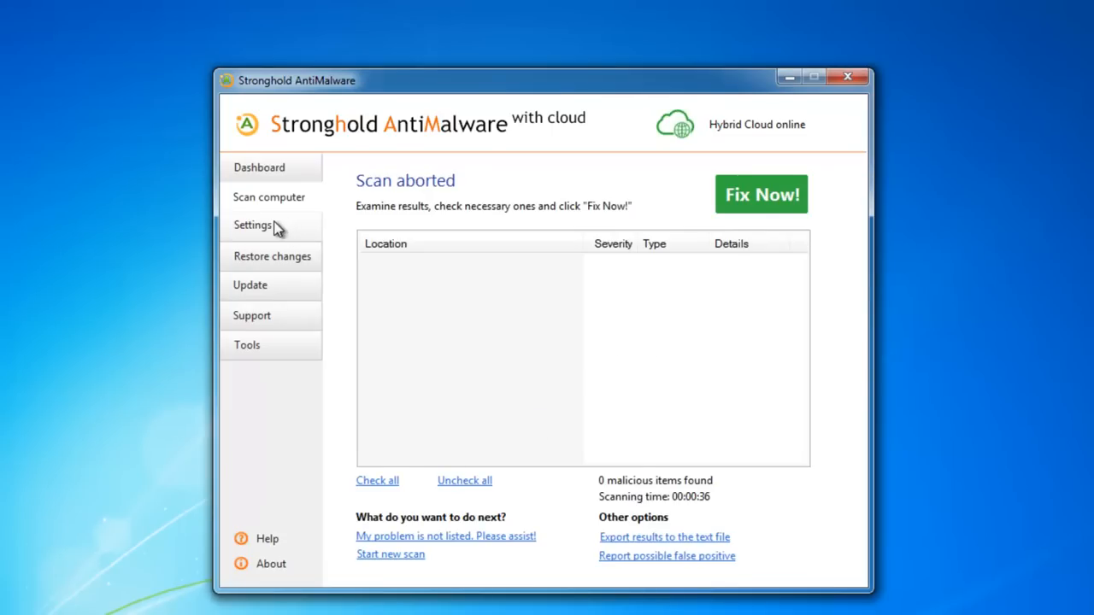
- Review Stronghold's restore-changes list, then close Stronghold and SpyHunter
left_click(271, 255)
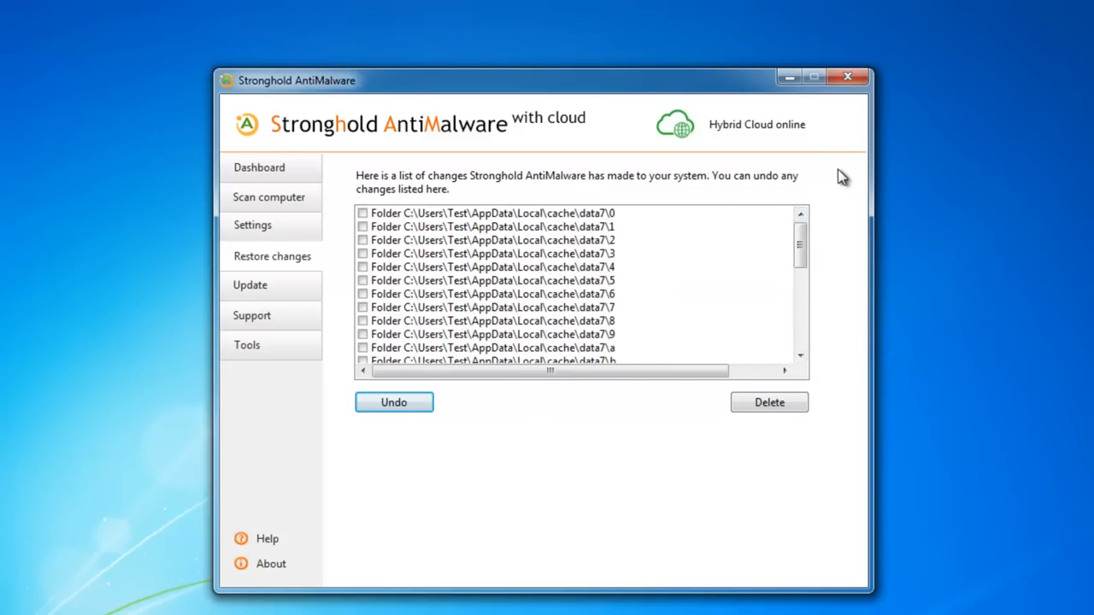
left_click(847, 76)
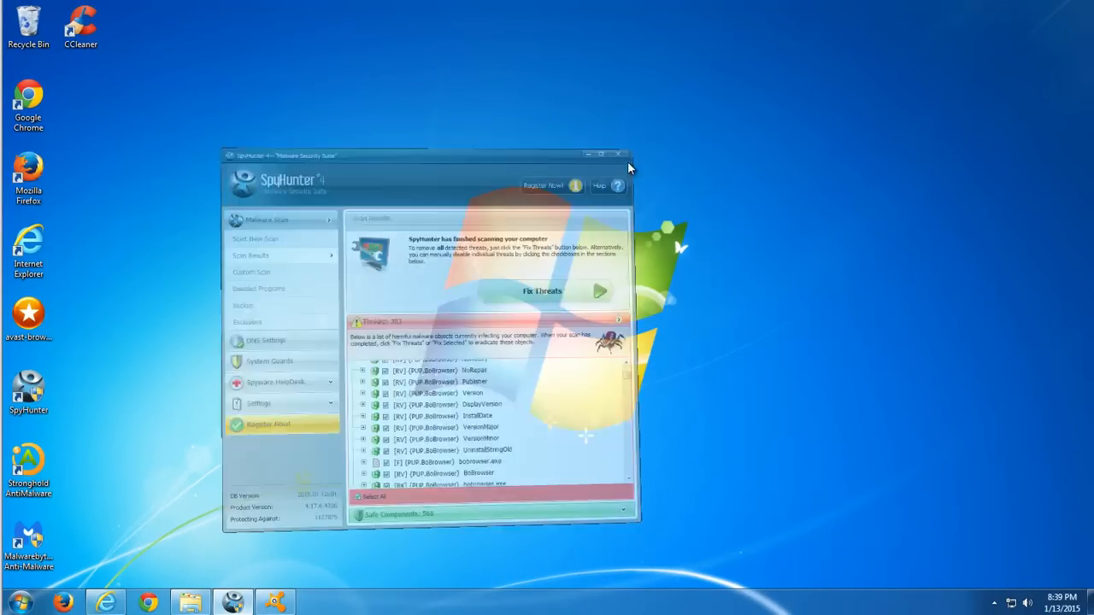
left_click(602, 155)
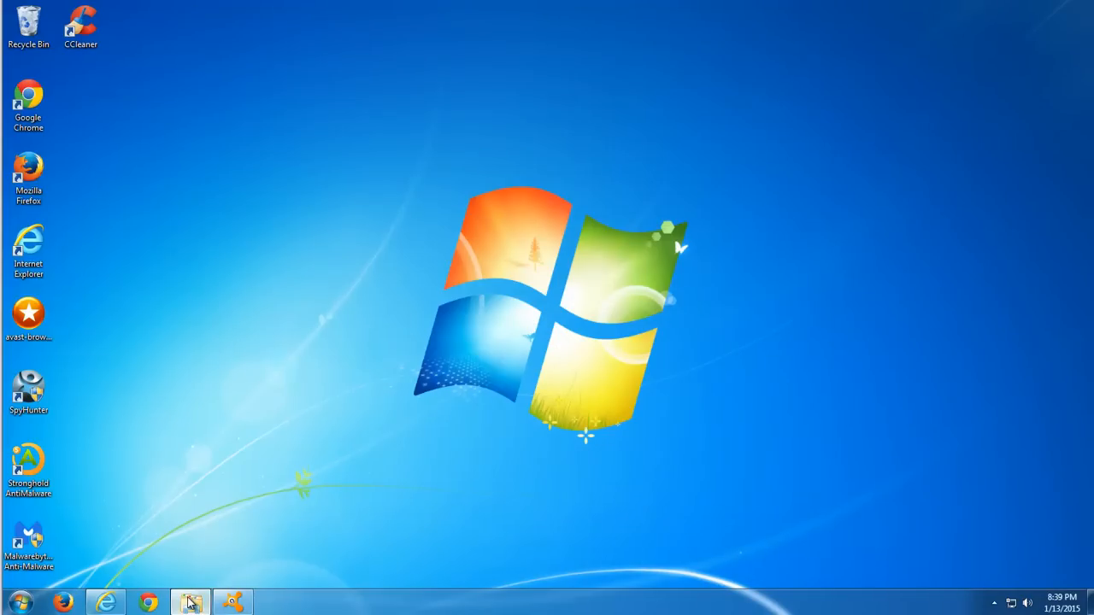
- Run avast! Browser Cleanup from its taskbar shortcut
right_click(105, 603)
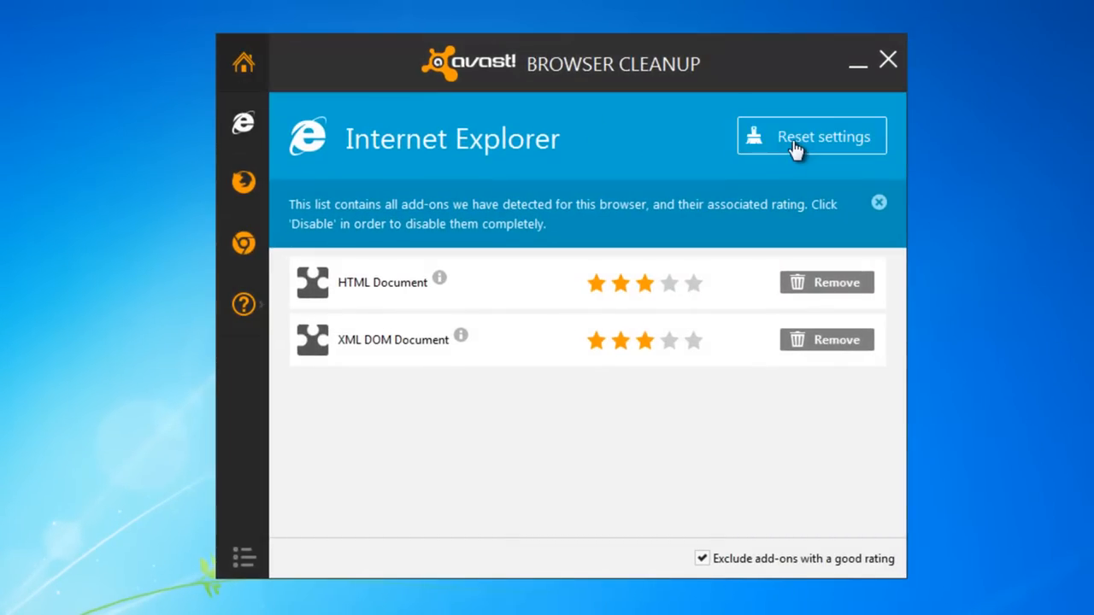
- Reset Internet Explorer to its original settings with a free cleanup
left_click(811, 136)
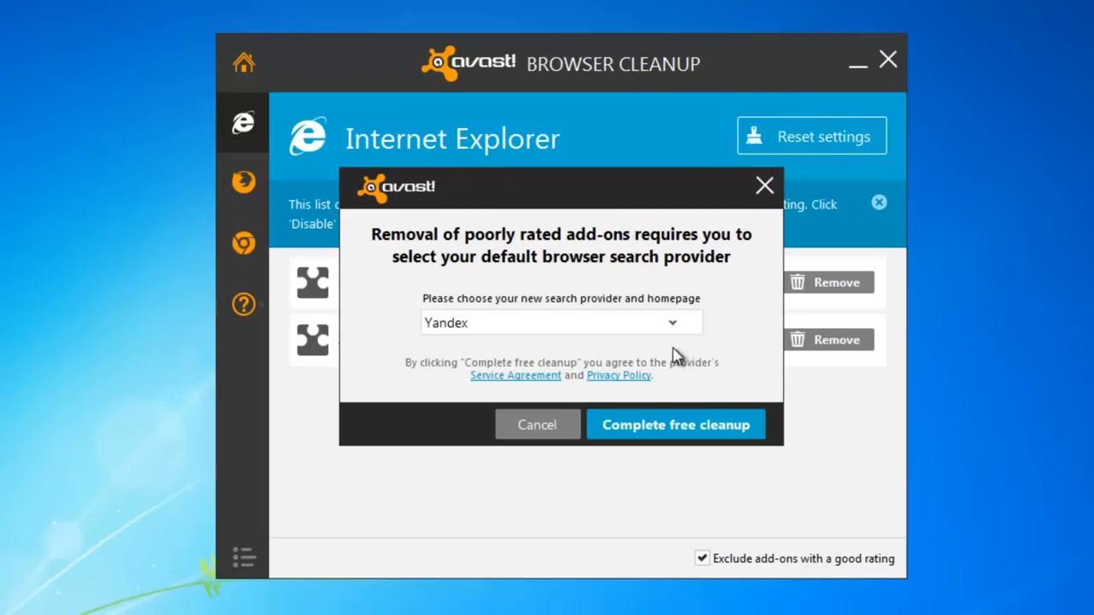
left_click(560, 322)
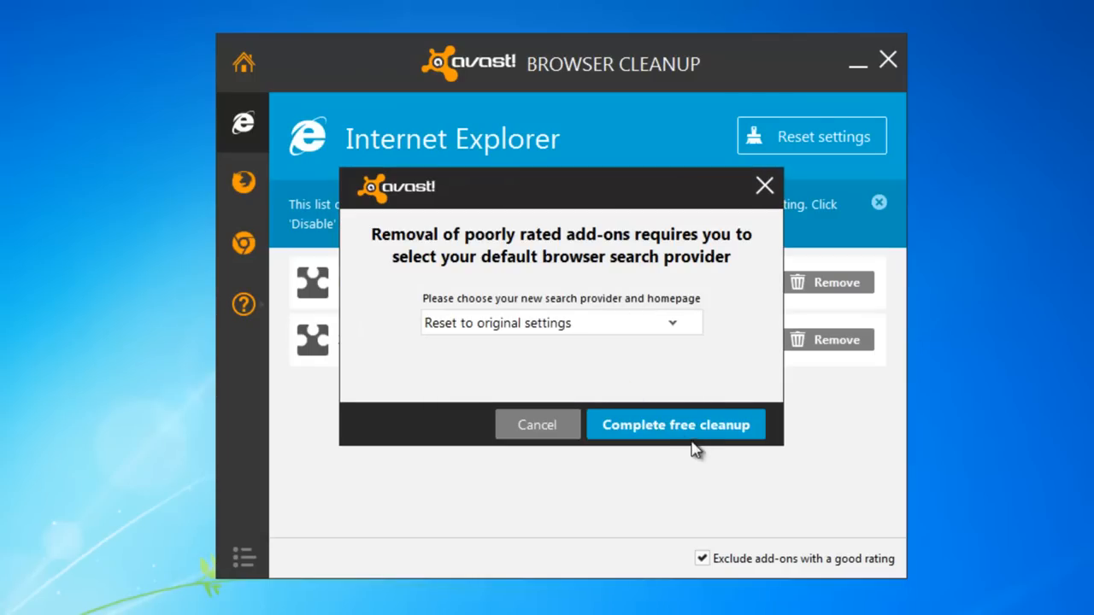
left_click(675, 424)
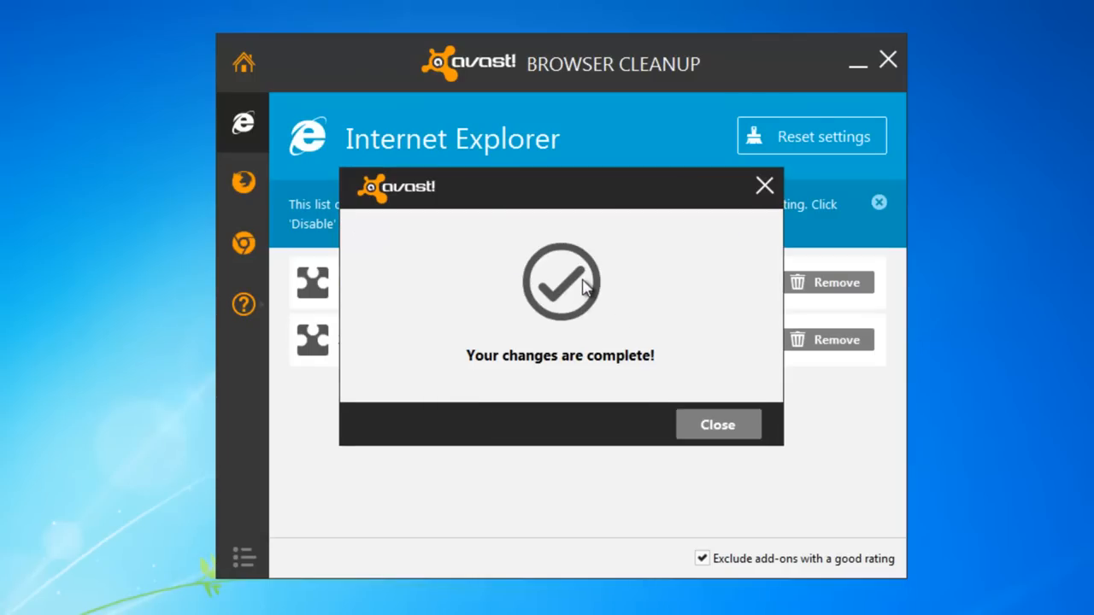
left_click(718, 424)
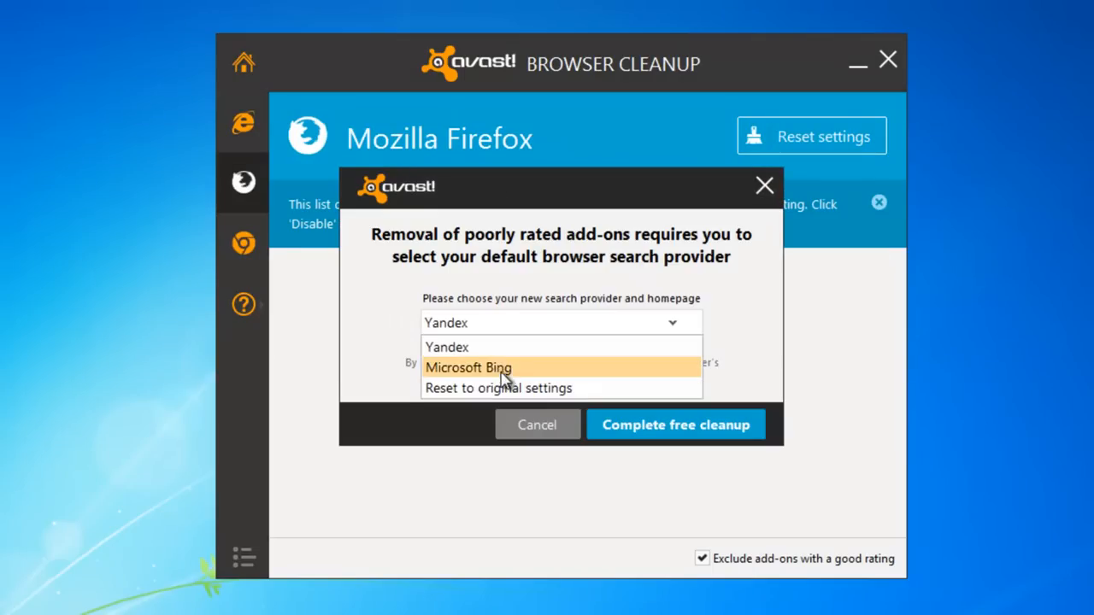
- Run the Firefox and Google Chrome cleanups, then close avast! Browser Cleanup
left_click(675, 424)
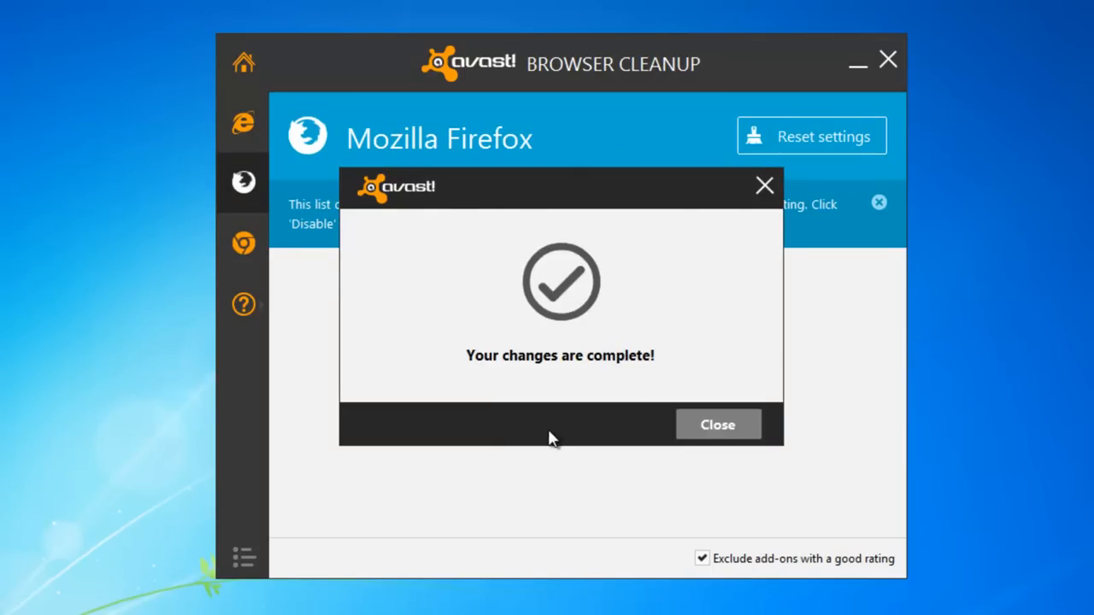
left_click(717, 425)
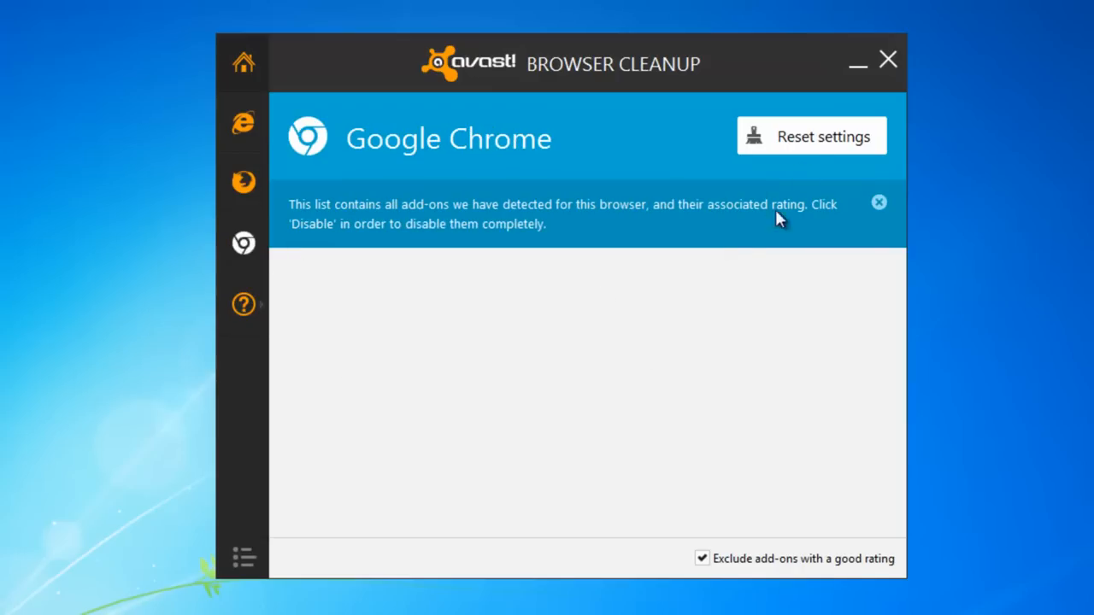
left_click(810, 135)
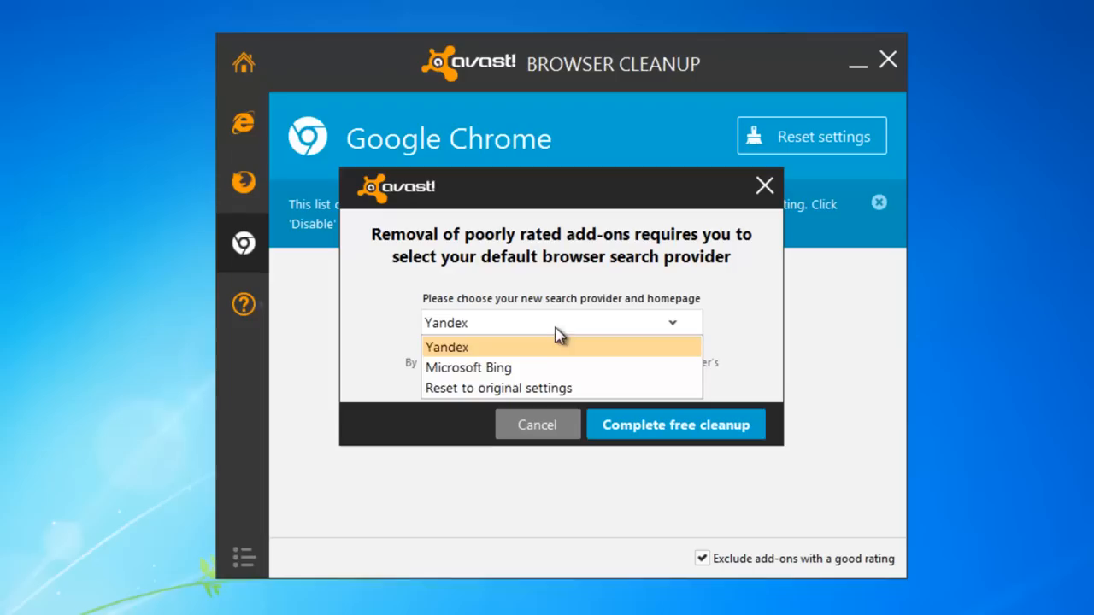
left_click(675, 424)
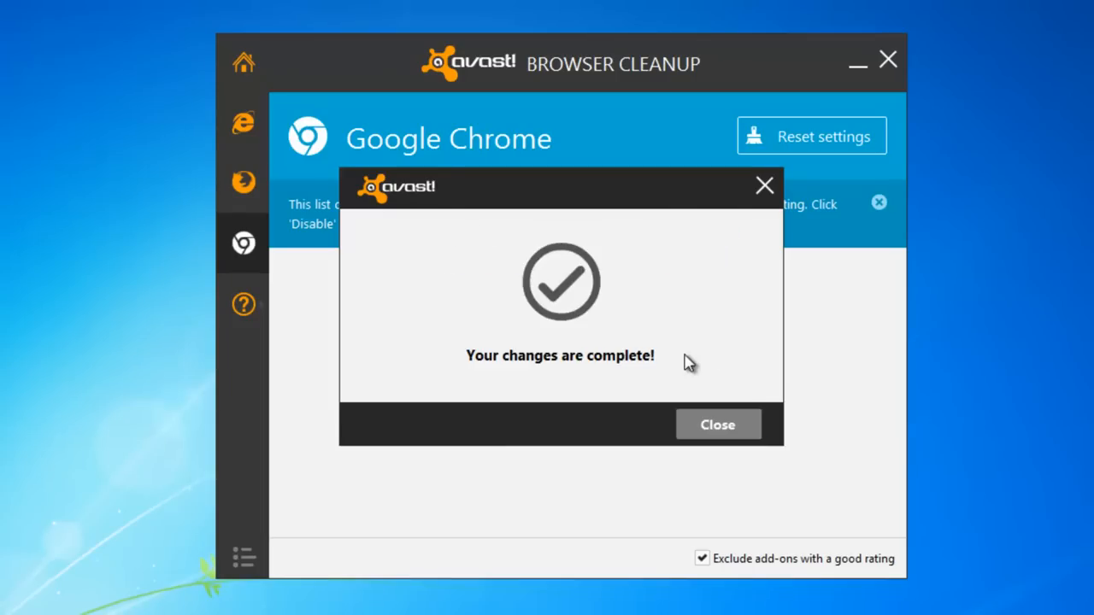
left_click(718, 424)
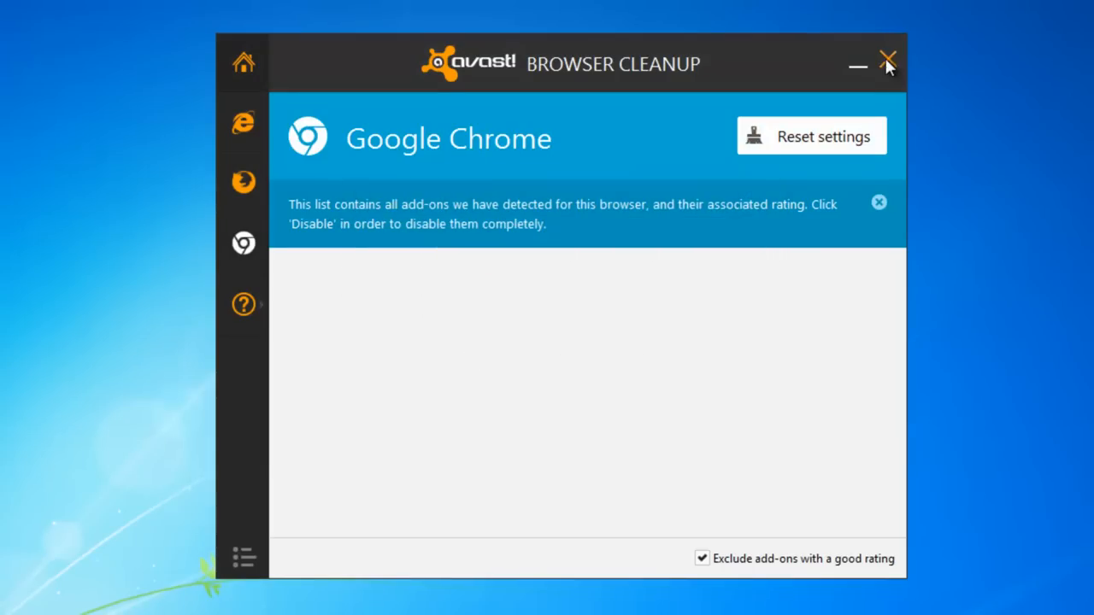
left_click(888, 64)
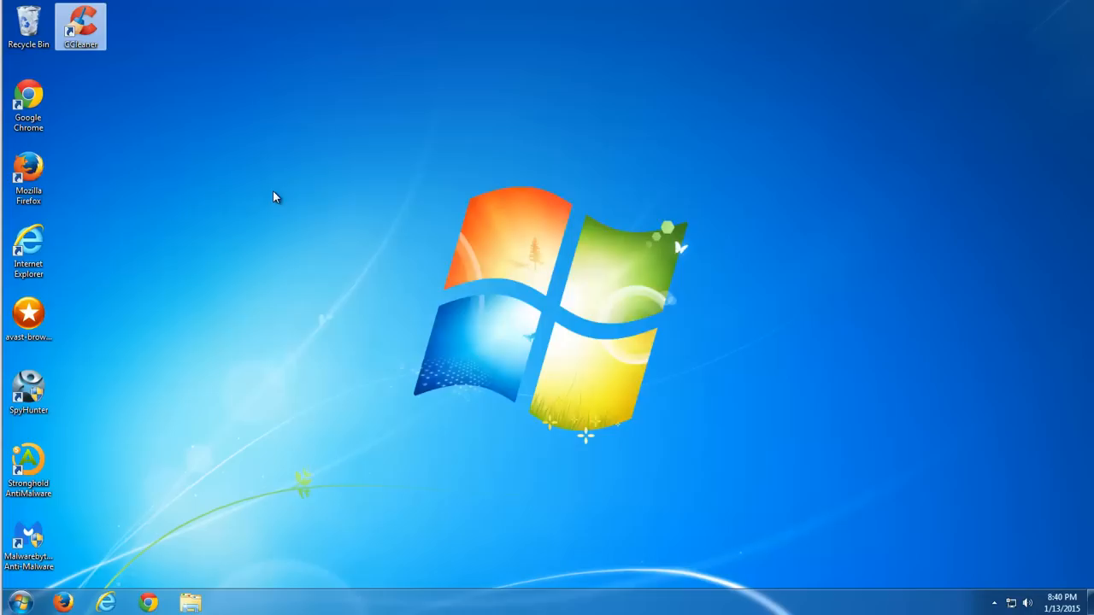
- Run a CCleaner registry scan and fix all eight detected issues
double_click(81, 25)
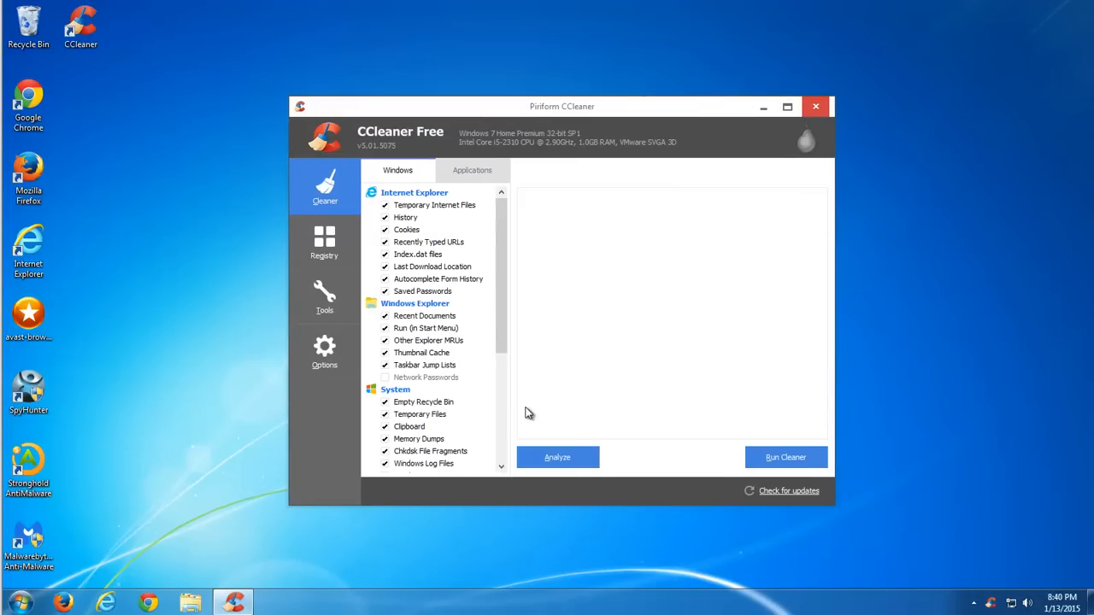
left_click(324, 242)
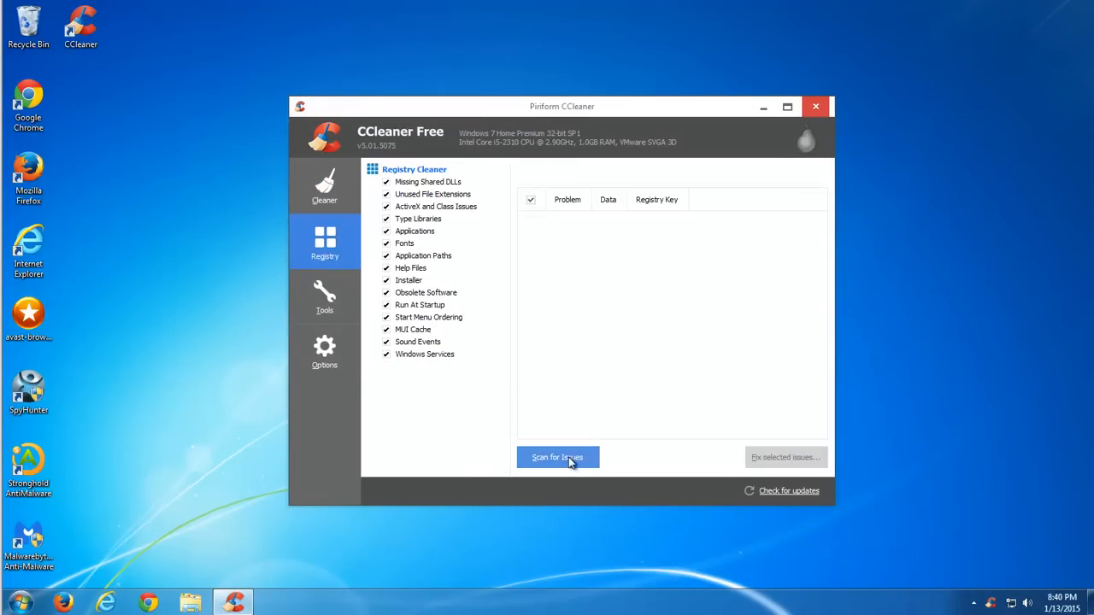
left_click(558, 457)
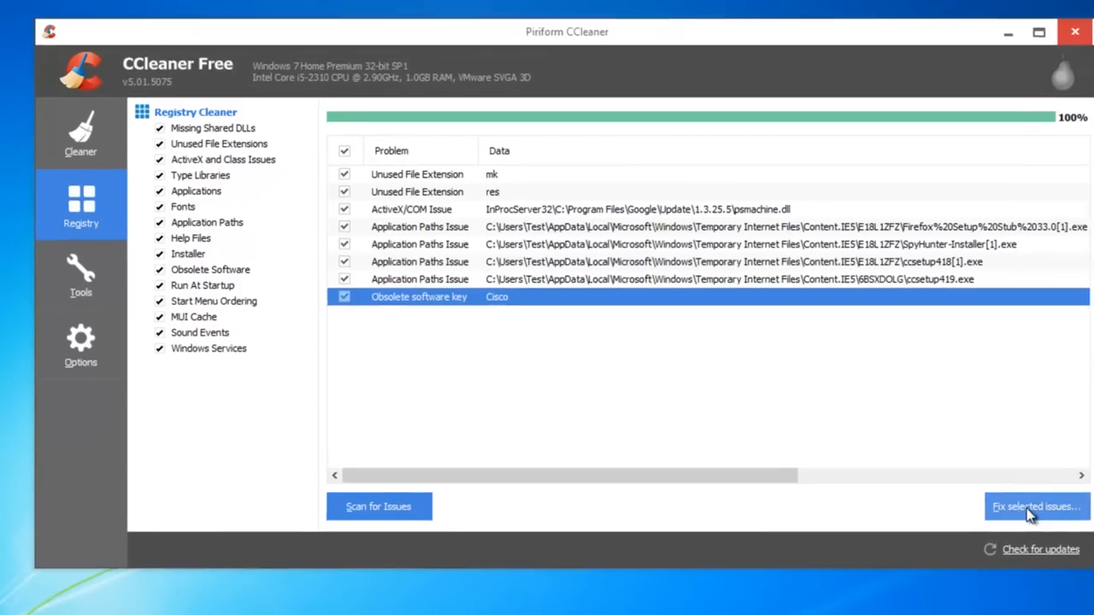
left_click(1035, 506)
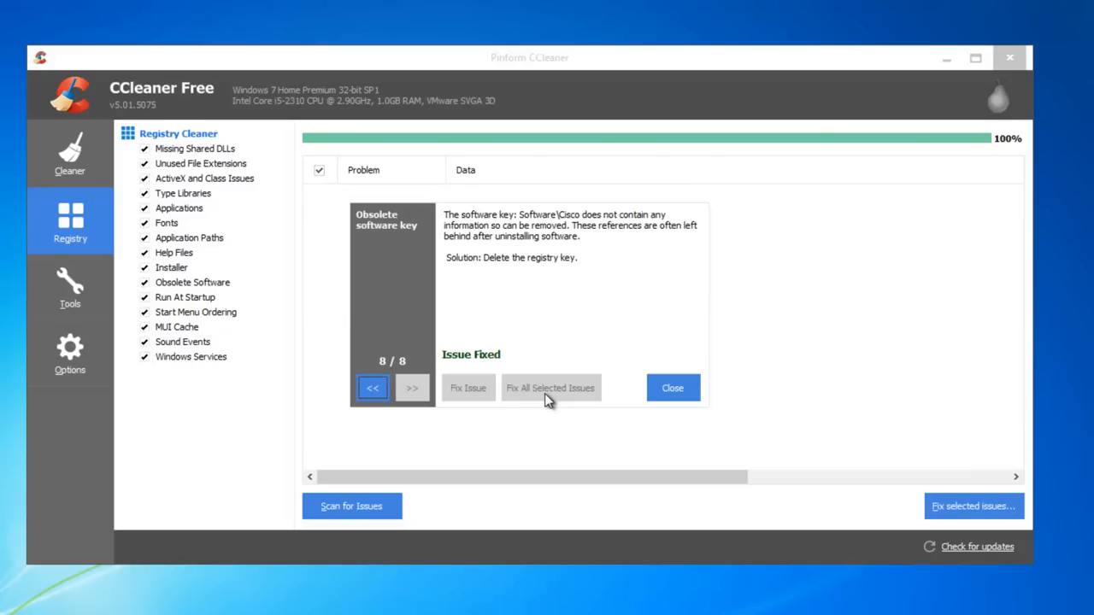
left_click(1009, 57)
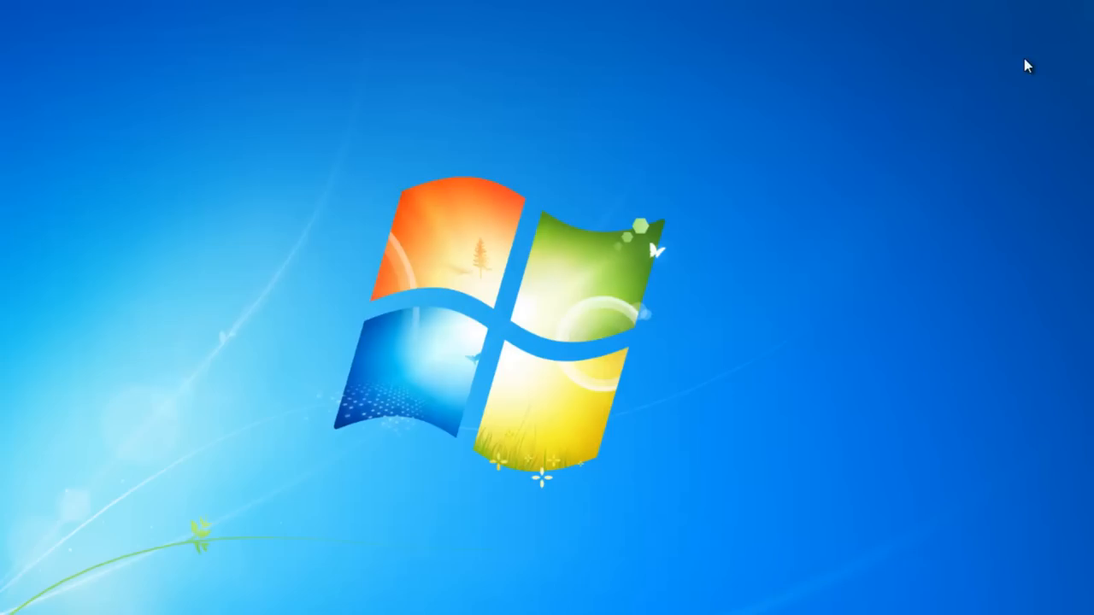